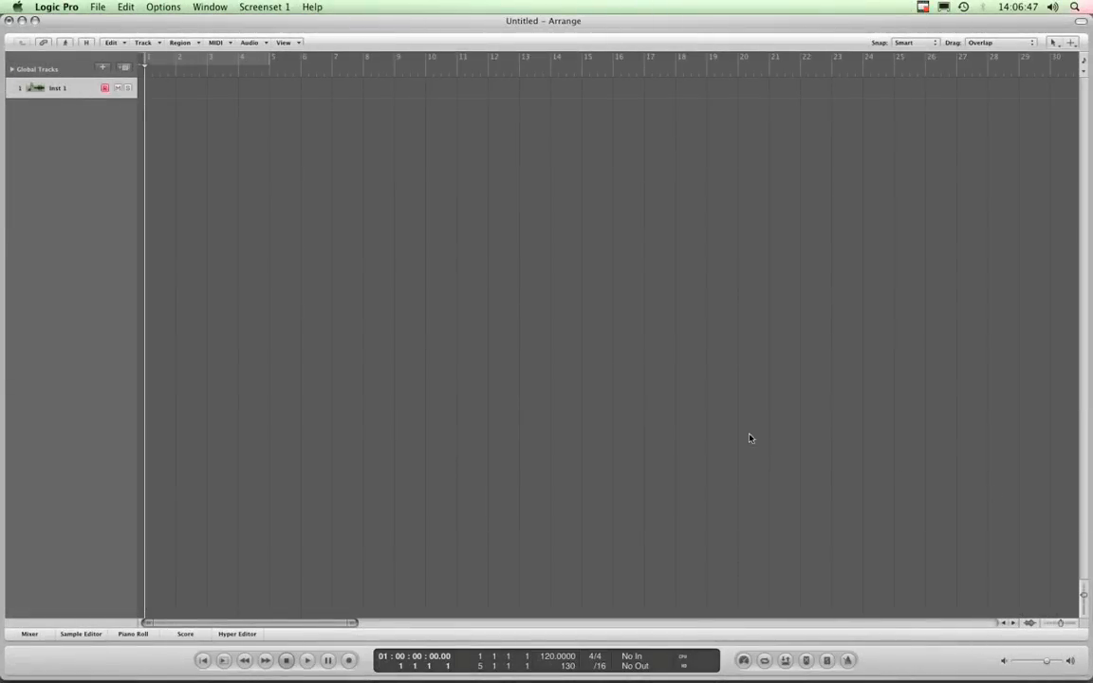
{"action": "mouse_move", "coordinate": [375, 218]}
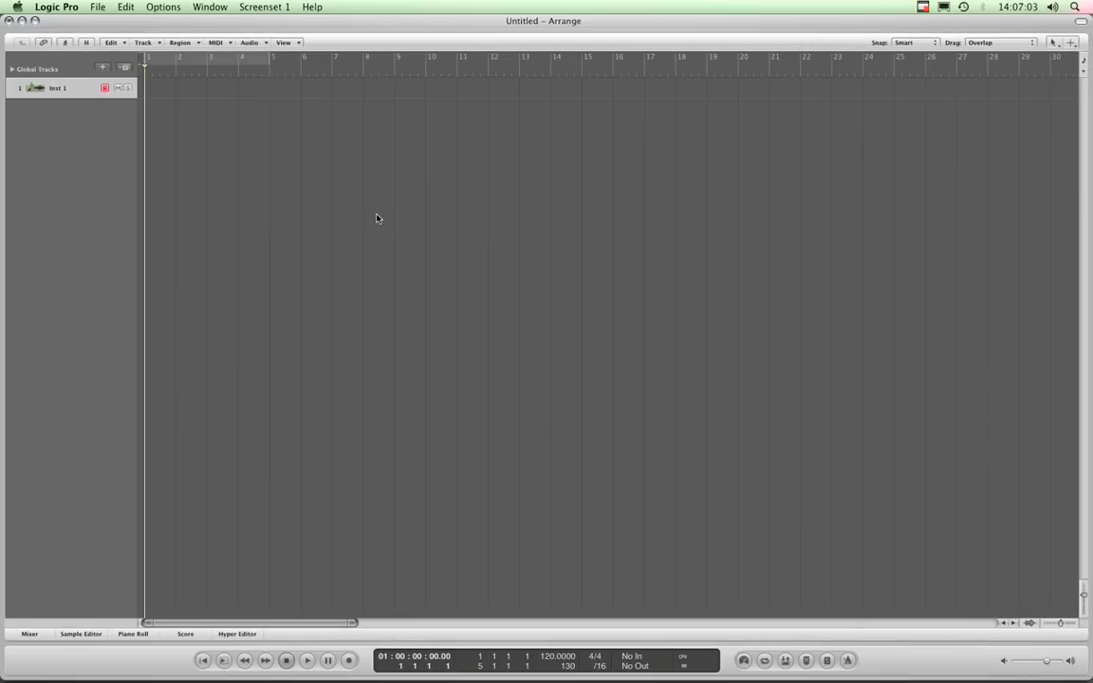
- Choose the Pencil tool from the Tool menu, ready to draw a MIDI region on the track
{"action": "left_click", "coordinate": [43, 42]}
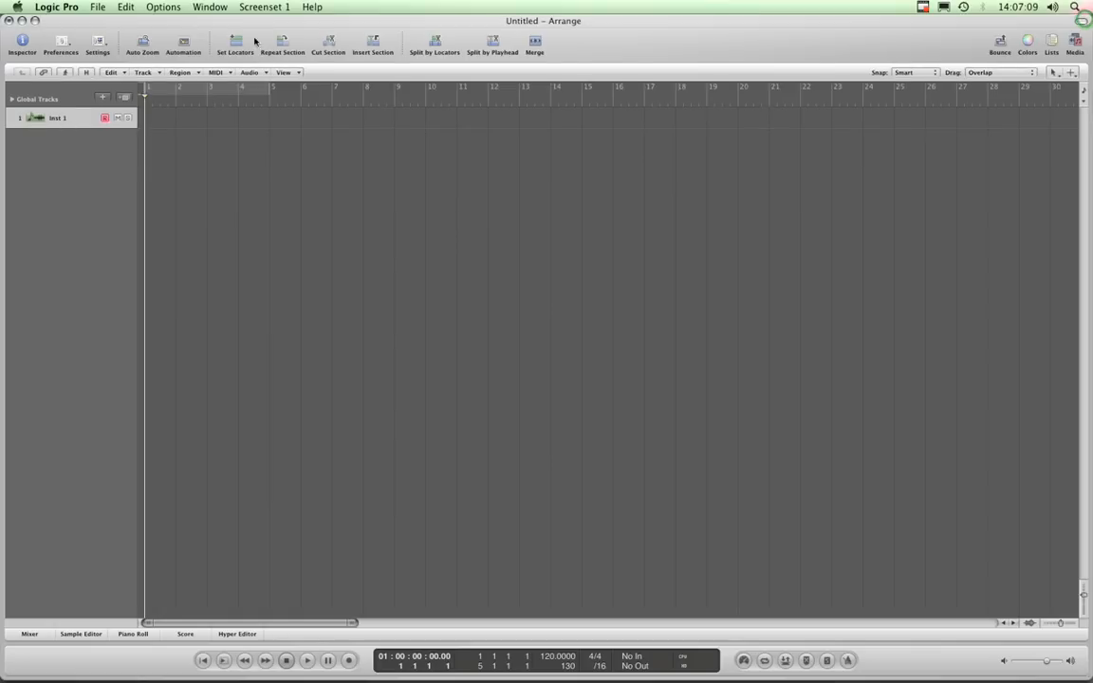
{"action": "mouse_move", "coordinate": [939, 59]}
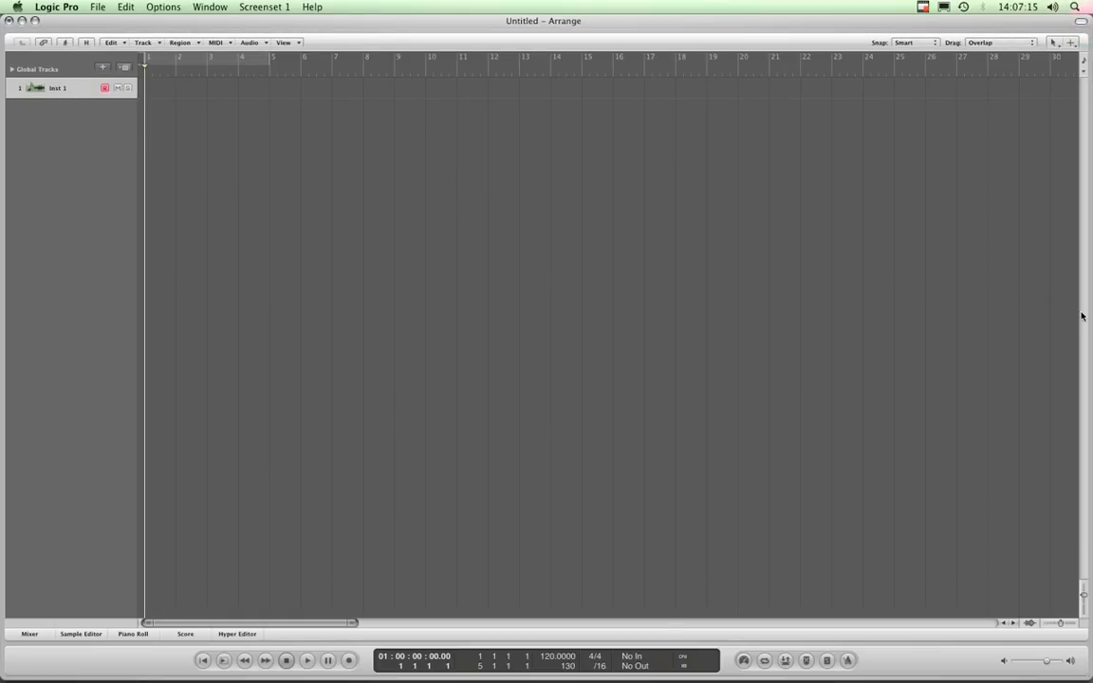
{"action": "mouse_move", "coordinate": [916, 220]}
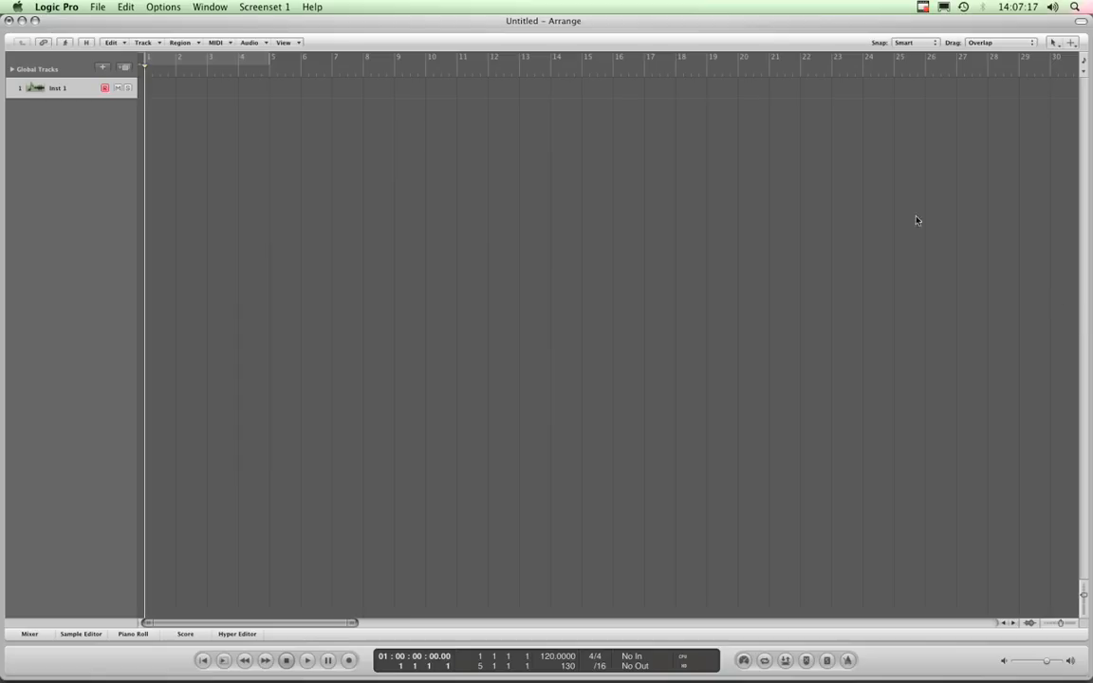
{"action": "mouse_move", "coordinate": [747, 380]}
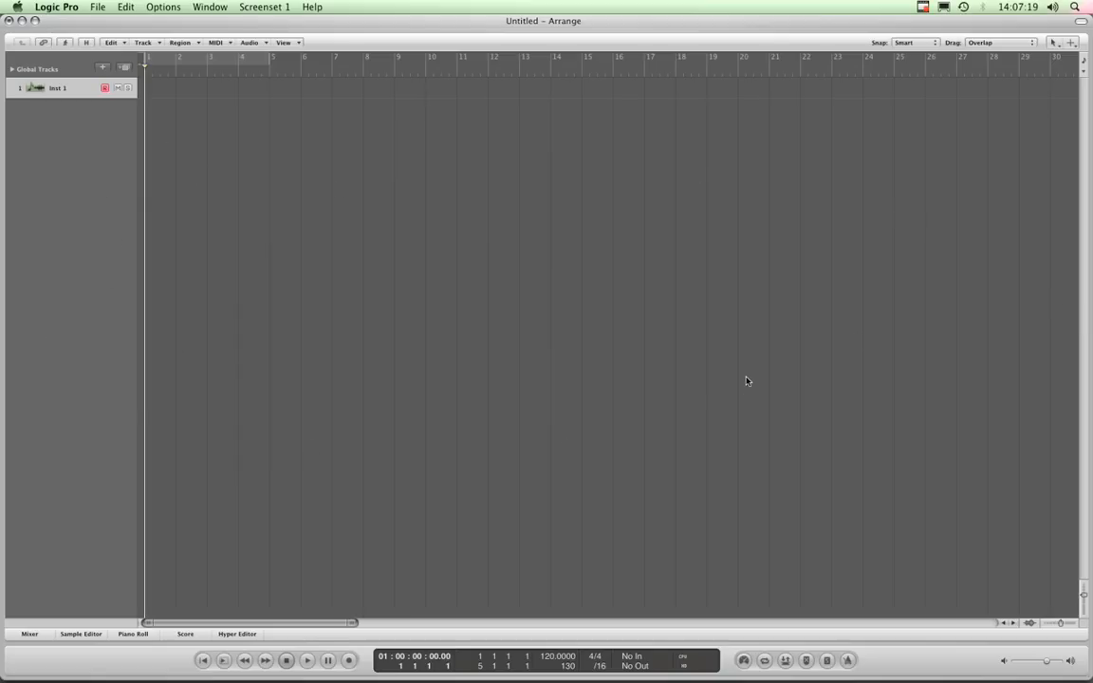
{"action": "mouse_move", "coordinate": [748, 374]}
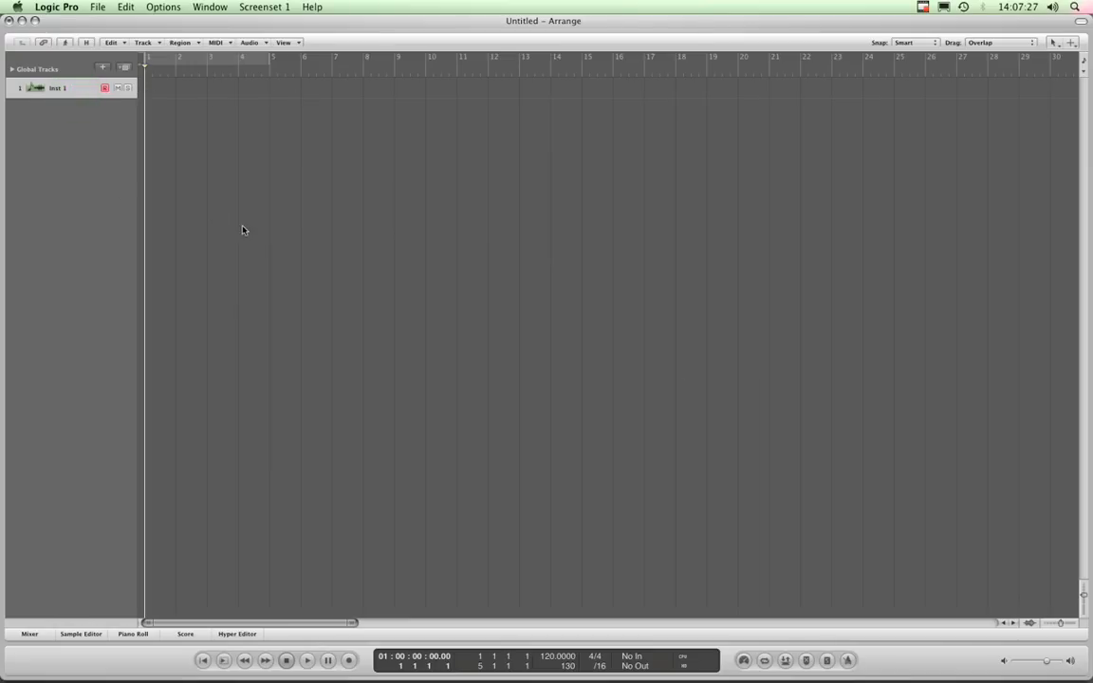
{"action": "mouse_move", "coordinate": [179, 112]}
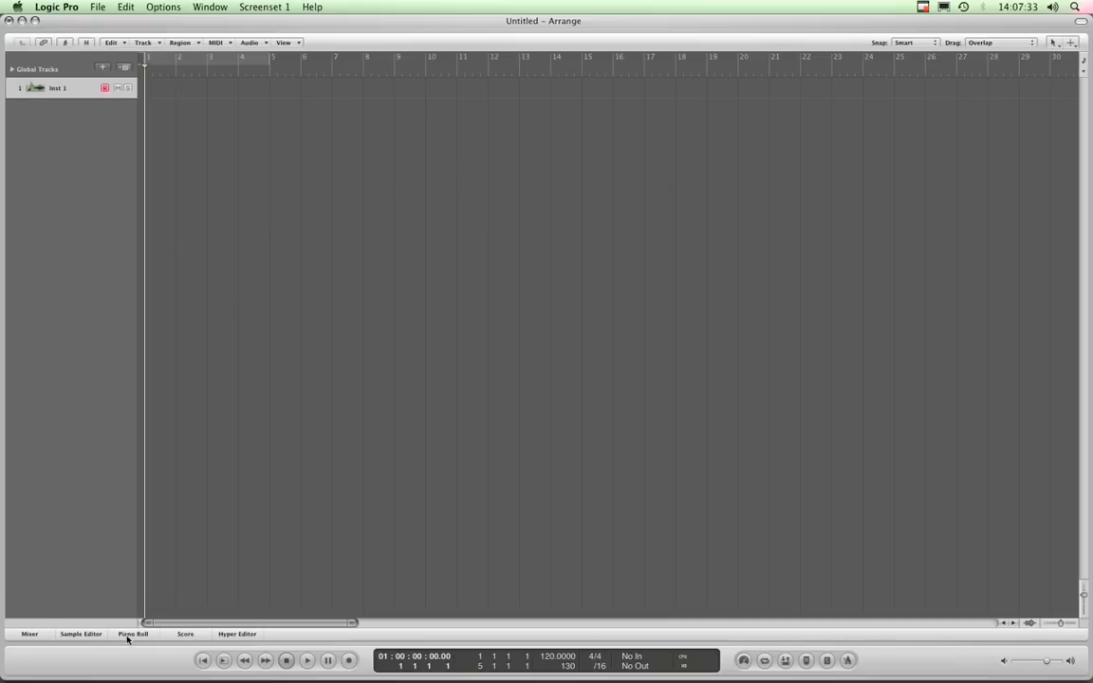
{"action": "left_click", "coordinate": [1052, 41]}
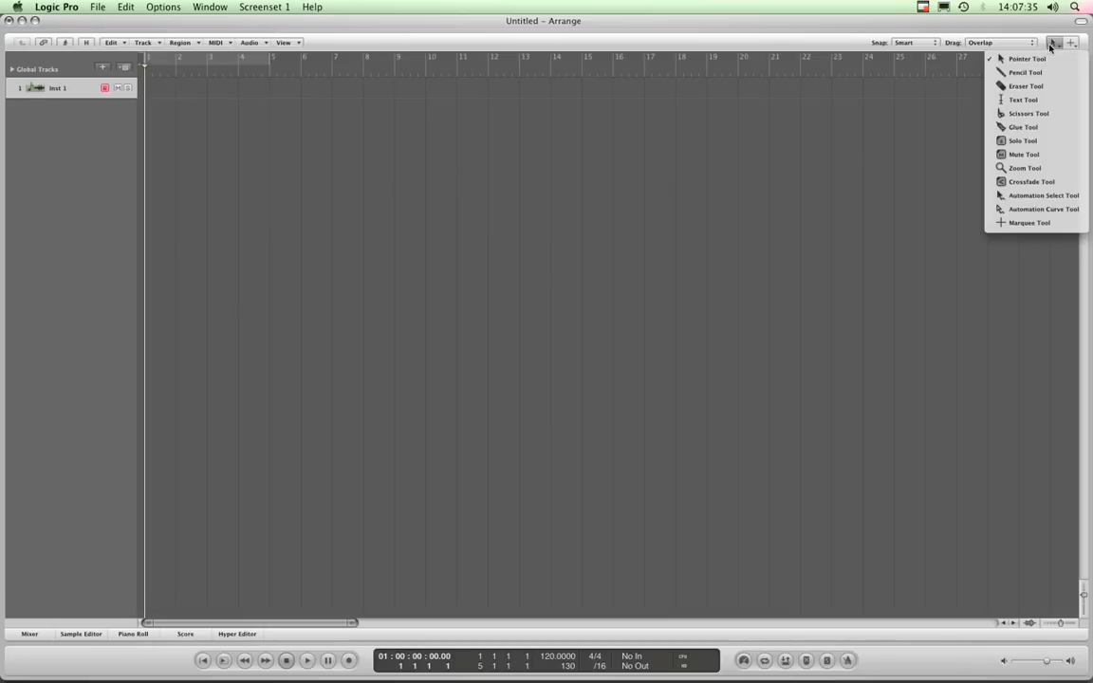
{"action": "left_click", "coordinate": [1025, 72]}
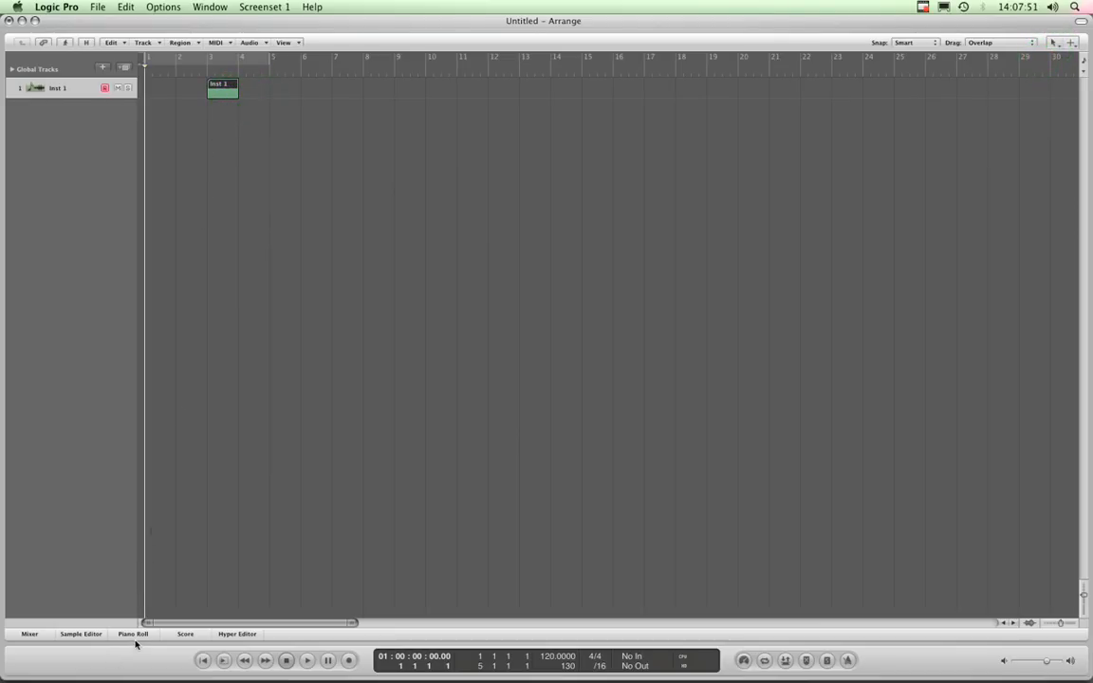
{"action": "left_click", "coordinate": [133, 634]}
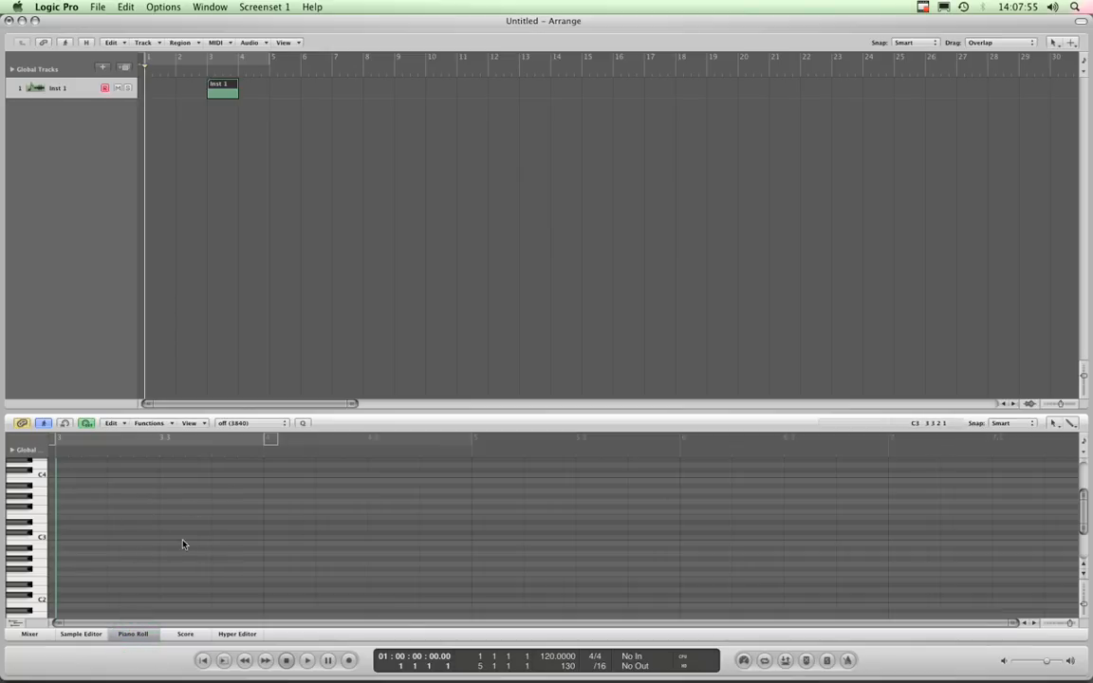
{"action": "mouse_move", "coordinate": [129, 542]}
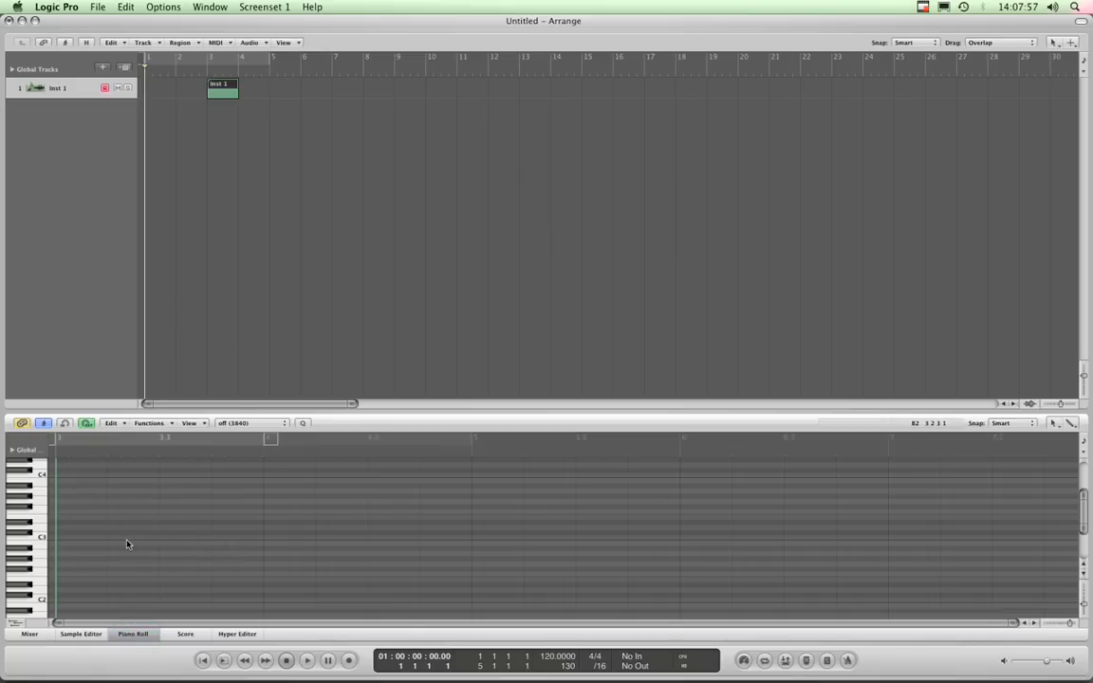
{"action": "mouse_move", "coordinate": [171, 545]}
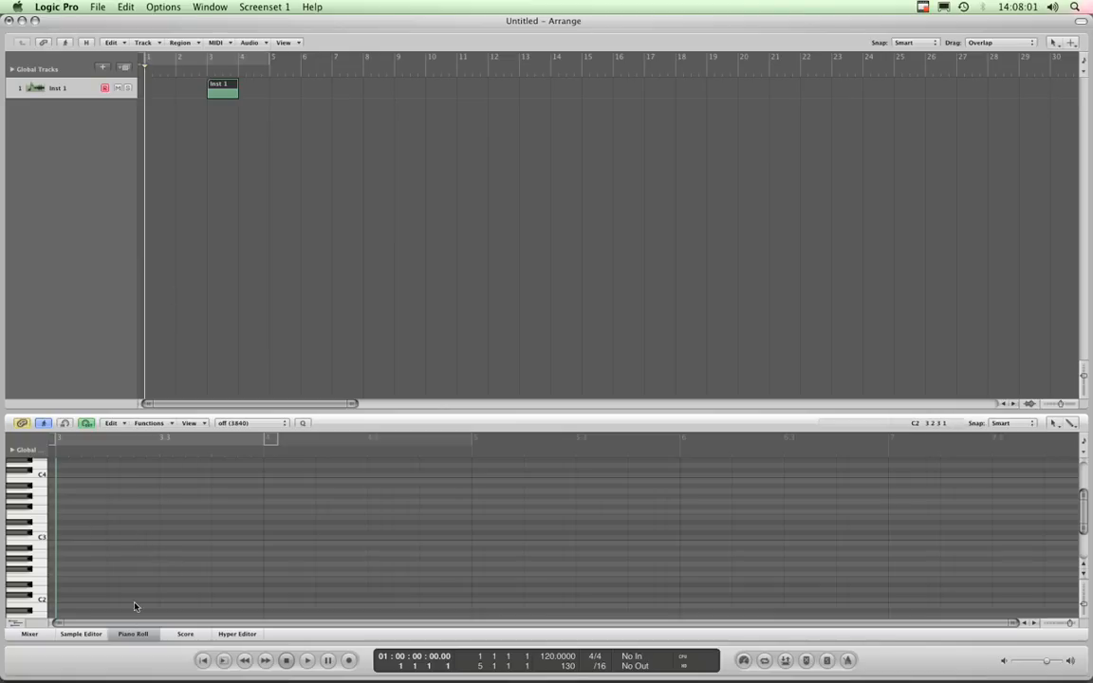
{"action": "left_click", "coordinate": [133, 634]}
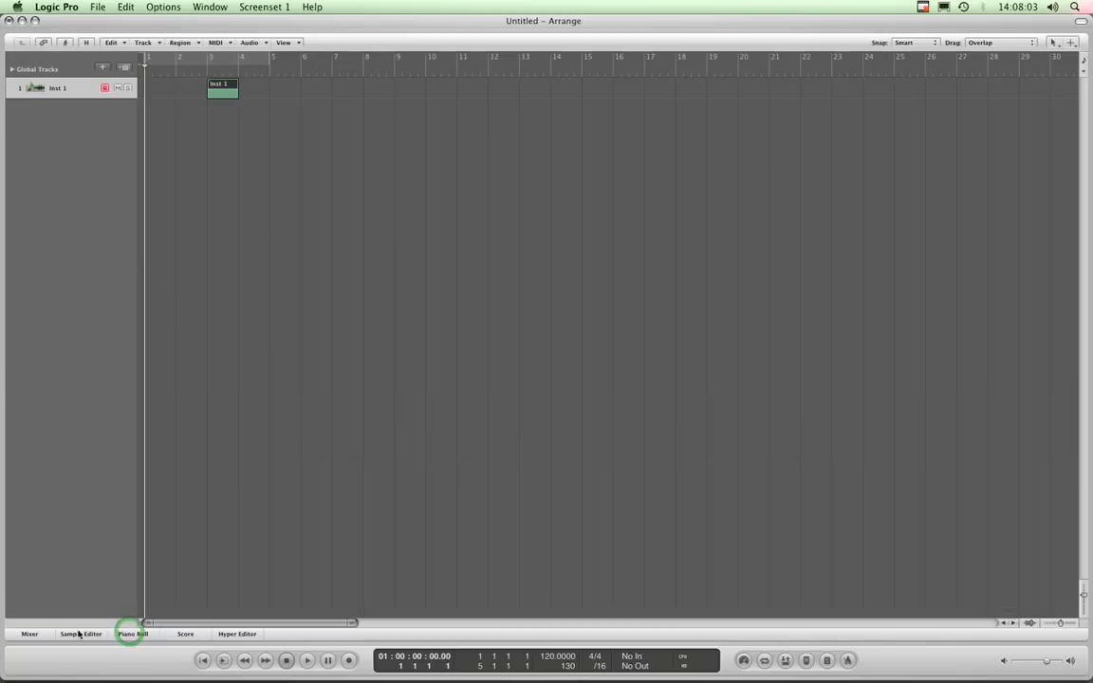
{"action": "left_click", "coordinate": [31, 634]}
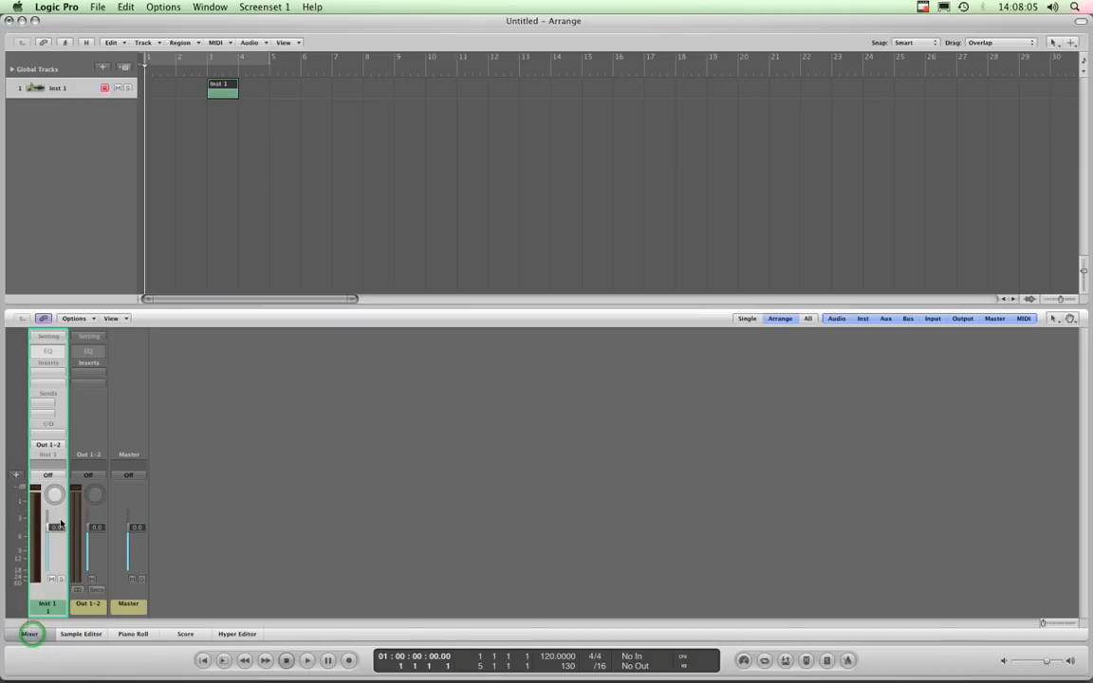
{"action": "left_click", "coordinate": [30, 634]}
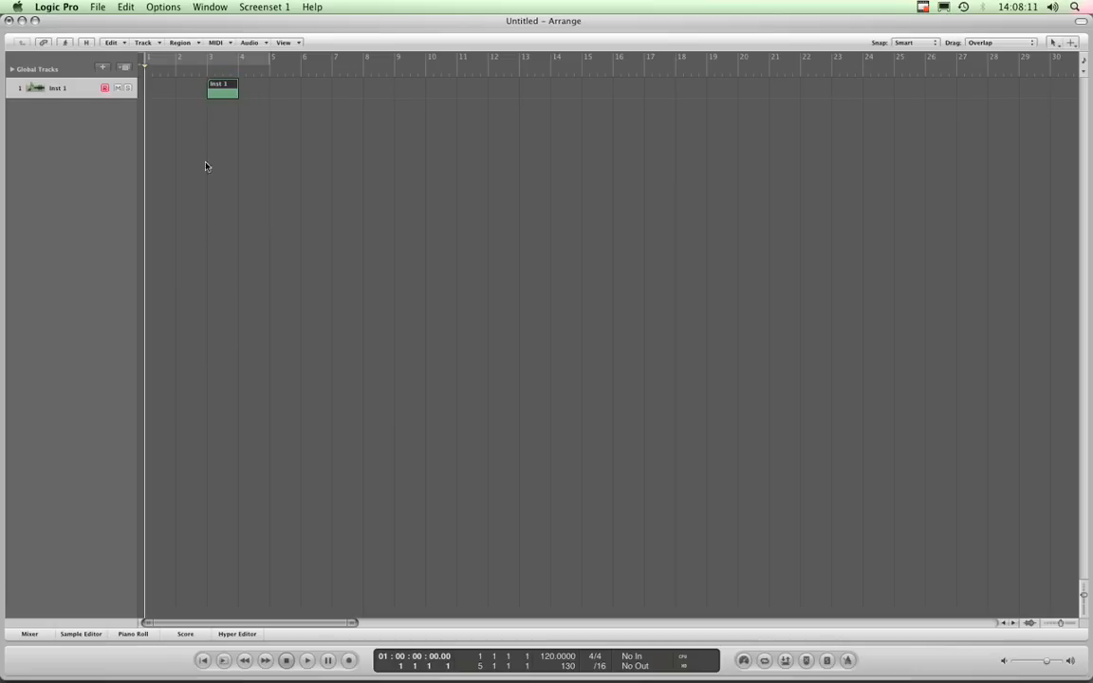
{"action": "left_click", "coordinate": [80, 634]}
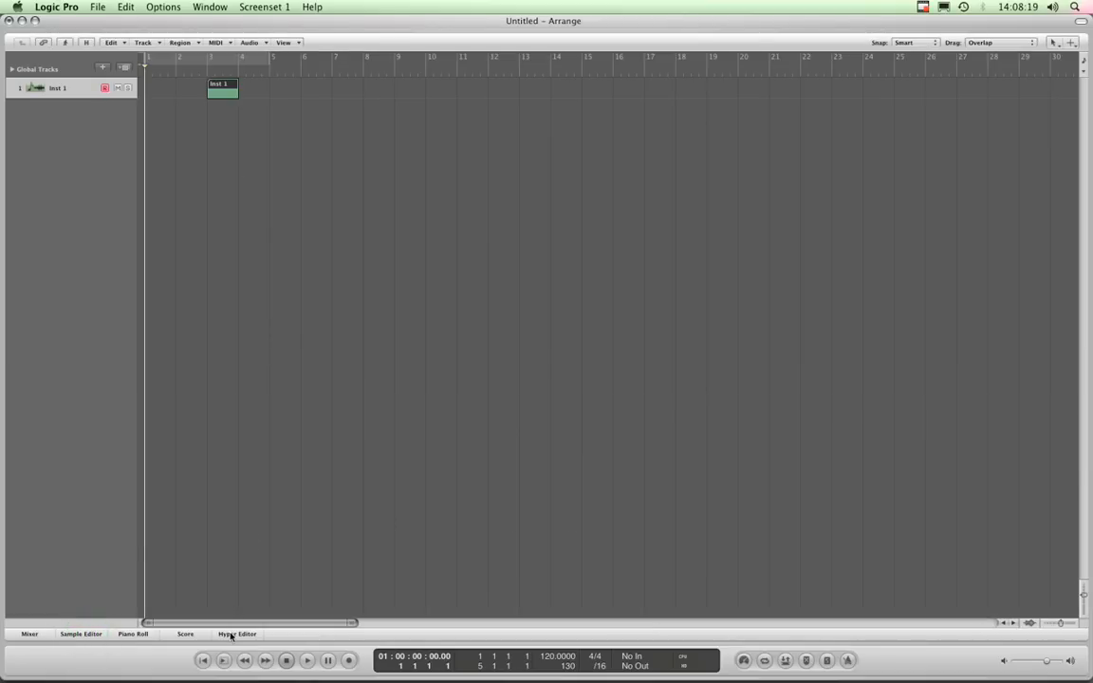
{"action": "left_click", "coordinate": [237, 634]}
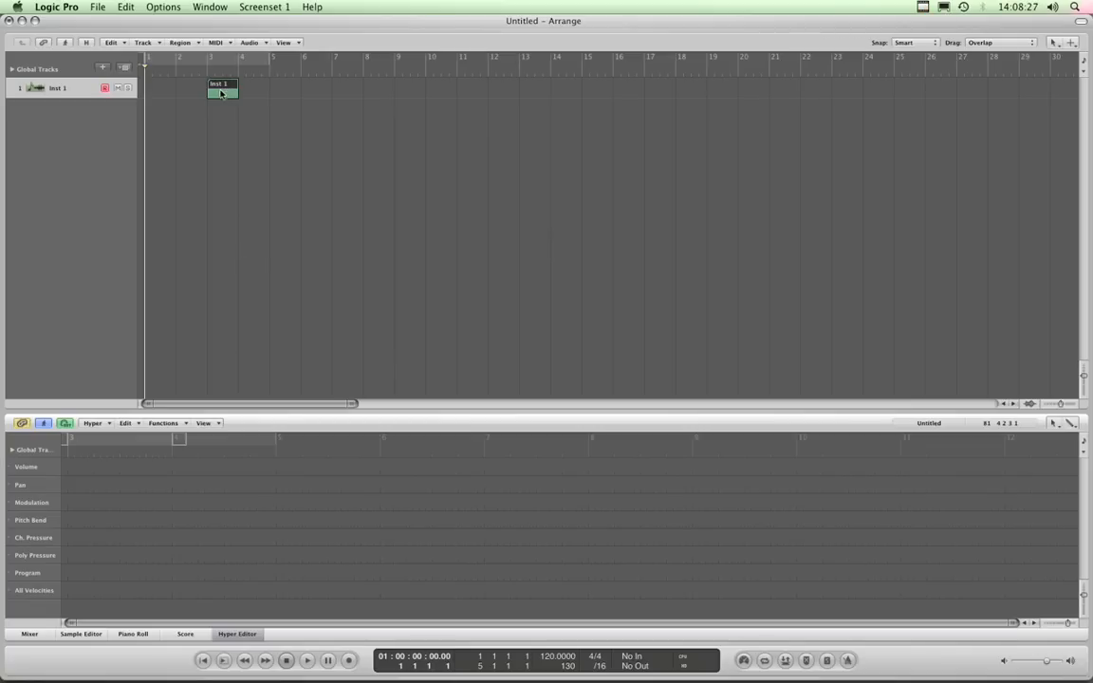
{"action": "left_click", "coordinate": [237, 634]}
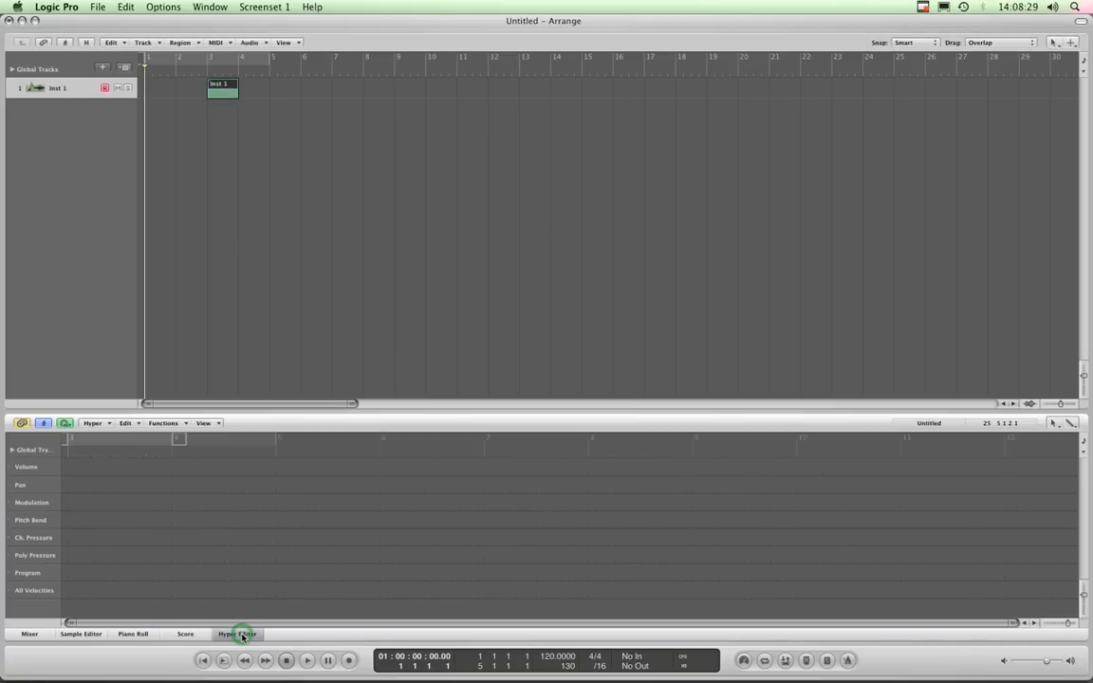
{"action": "left_click", "coordinate": [237, 634]}
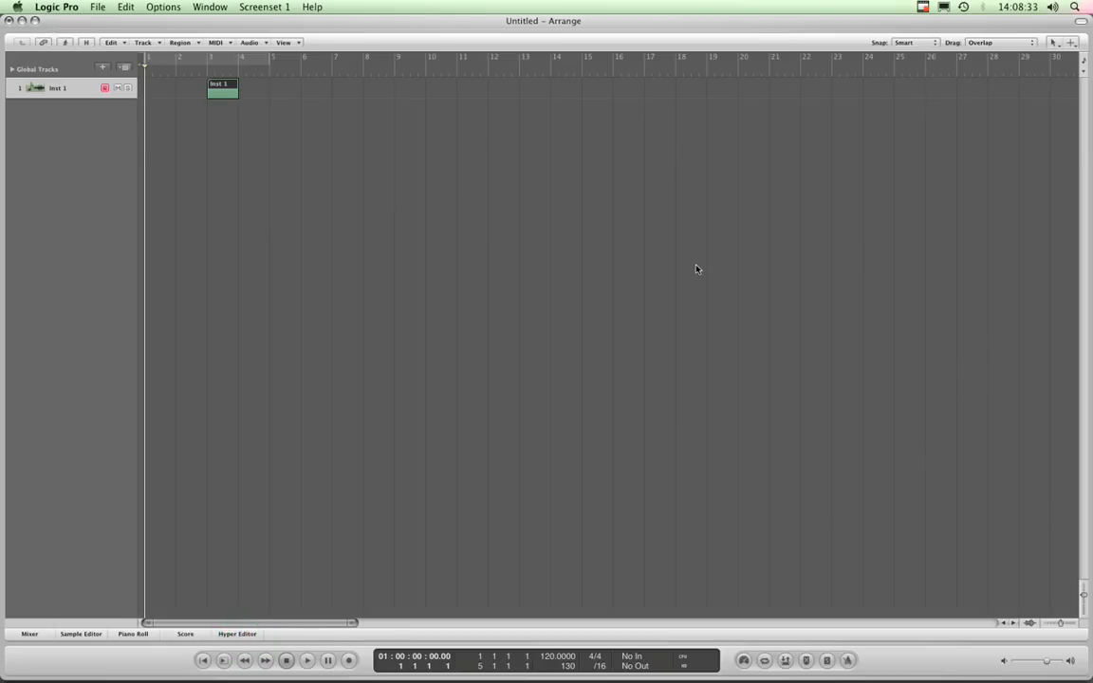
{"action": "mouse_move", "coordinate": [383, 209]}
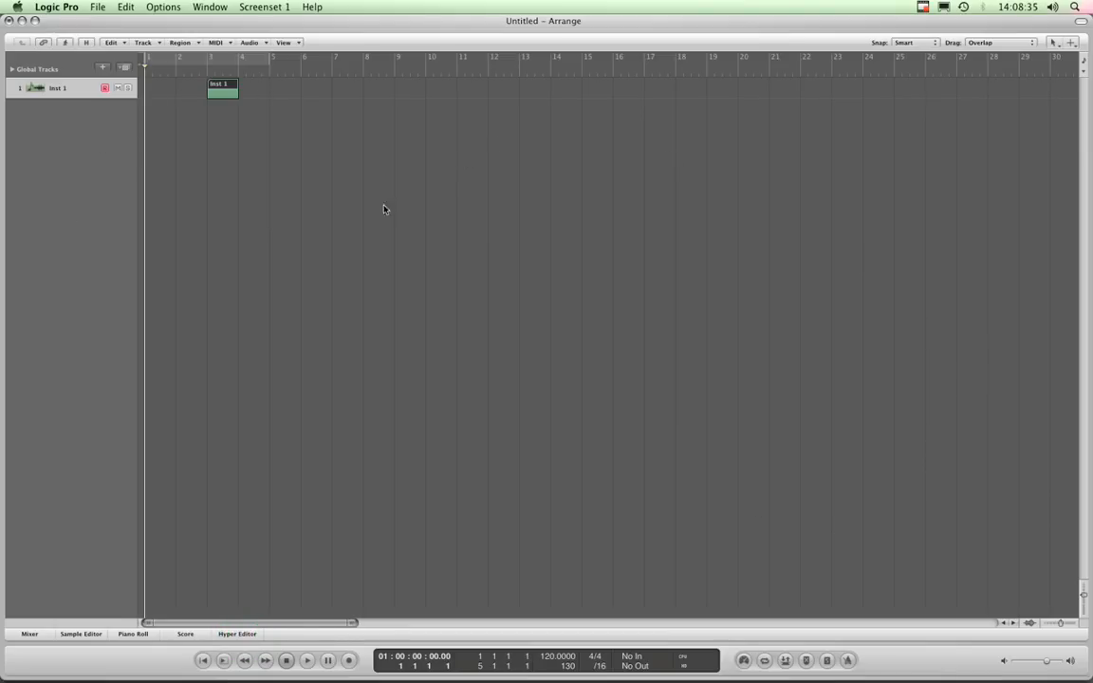
{"action": "mouse_move", "coordinate": [251, 325]}
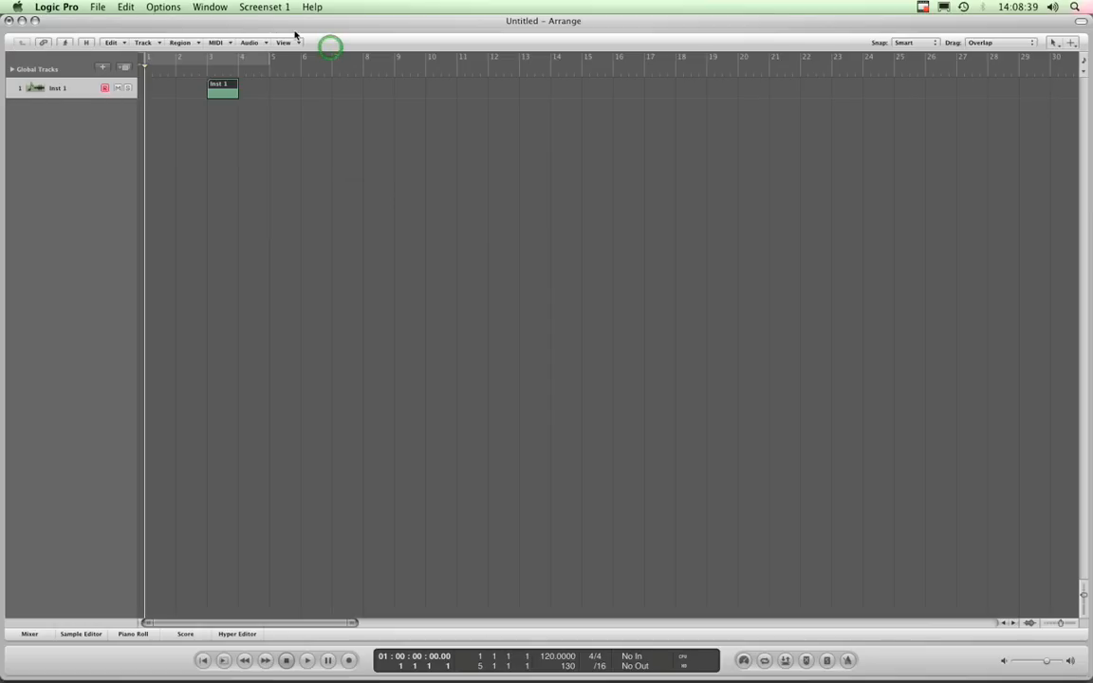
{"action": "mouse_move", "coordinate": [573, 53]}
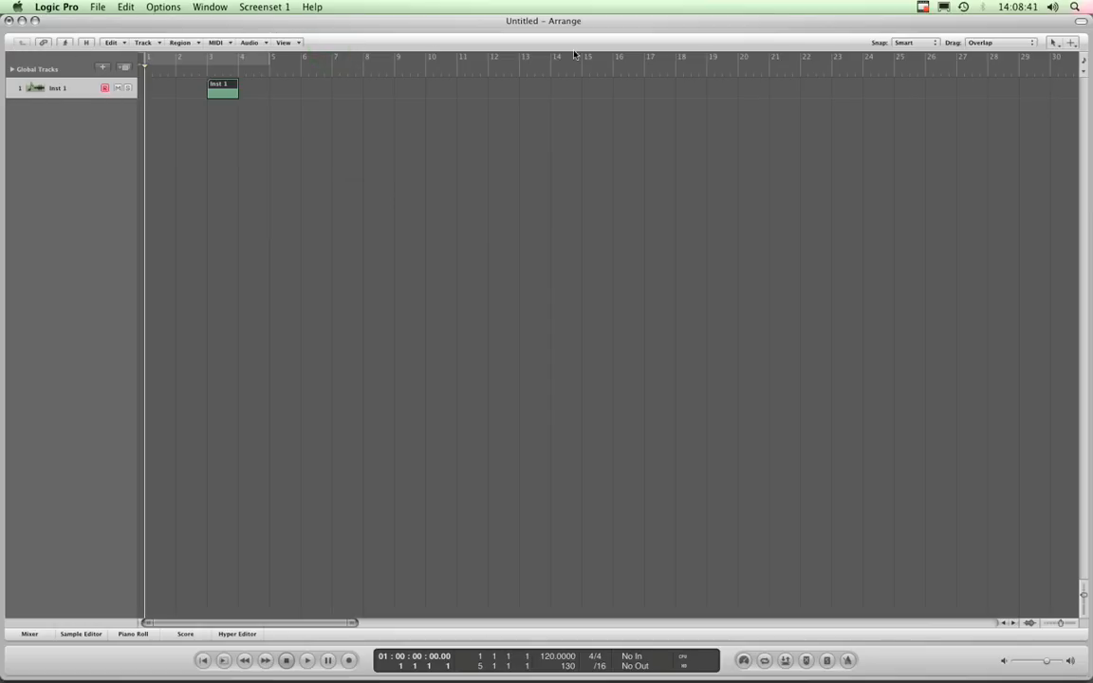
{"action": "mouse_move", "coordinate": [340, 41]}
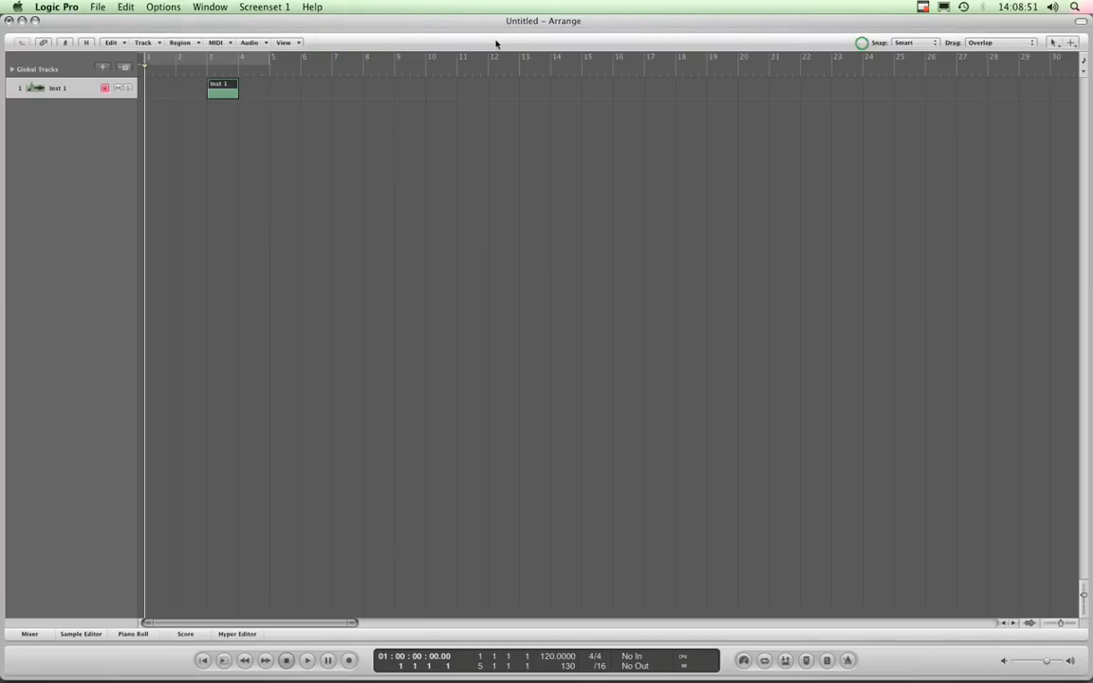
{"action": "left_click", "coordinate": [144, 42]}
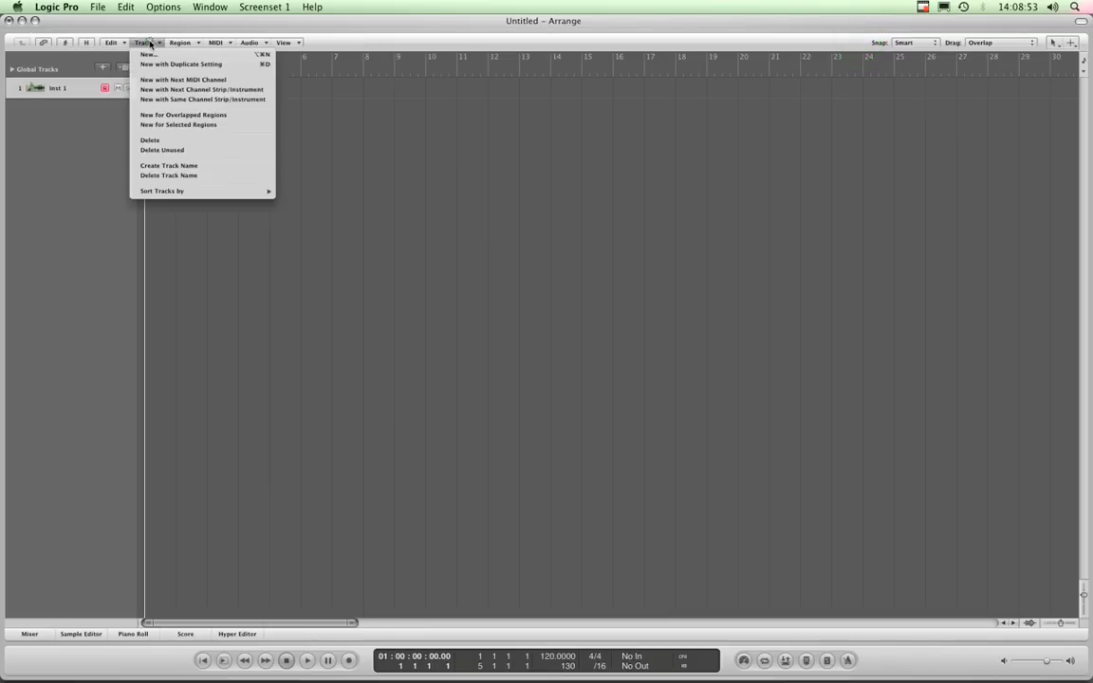
{"action": "left_click", "coordinate": [178, 41]}
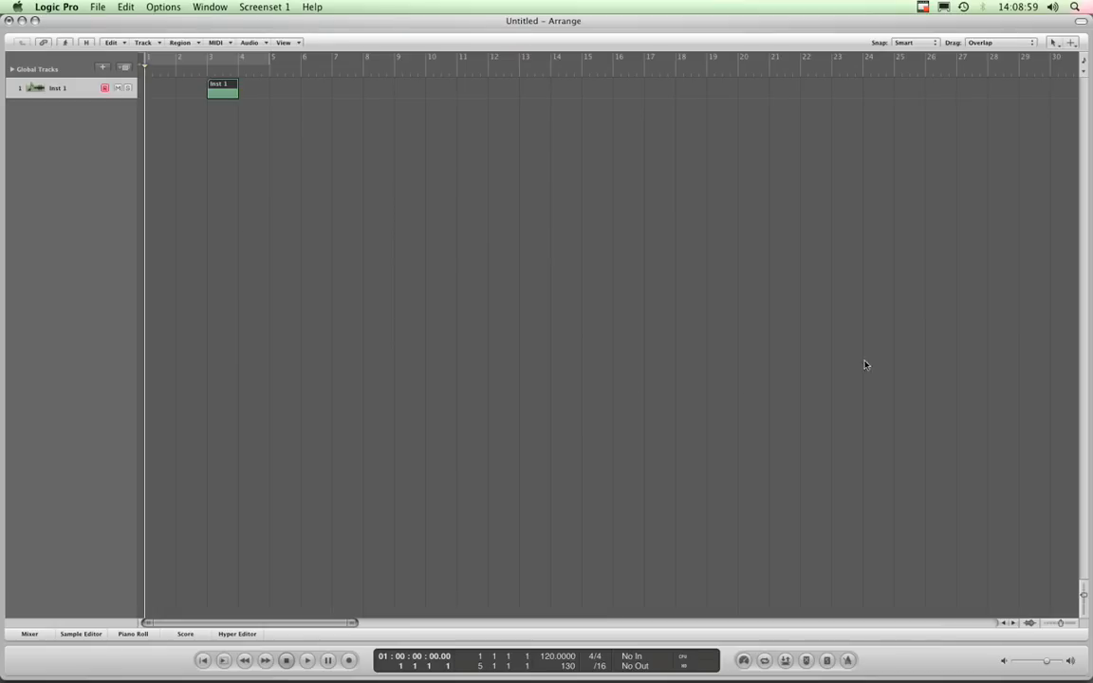
{"action": "mouse_move", "coordinate": [189, 42]}
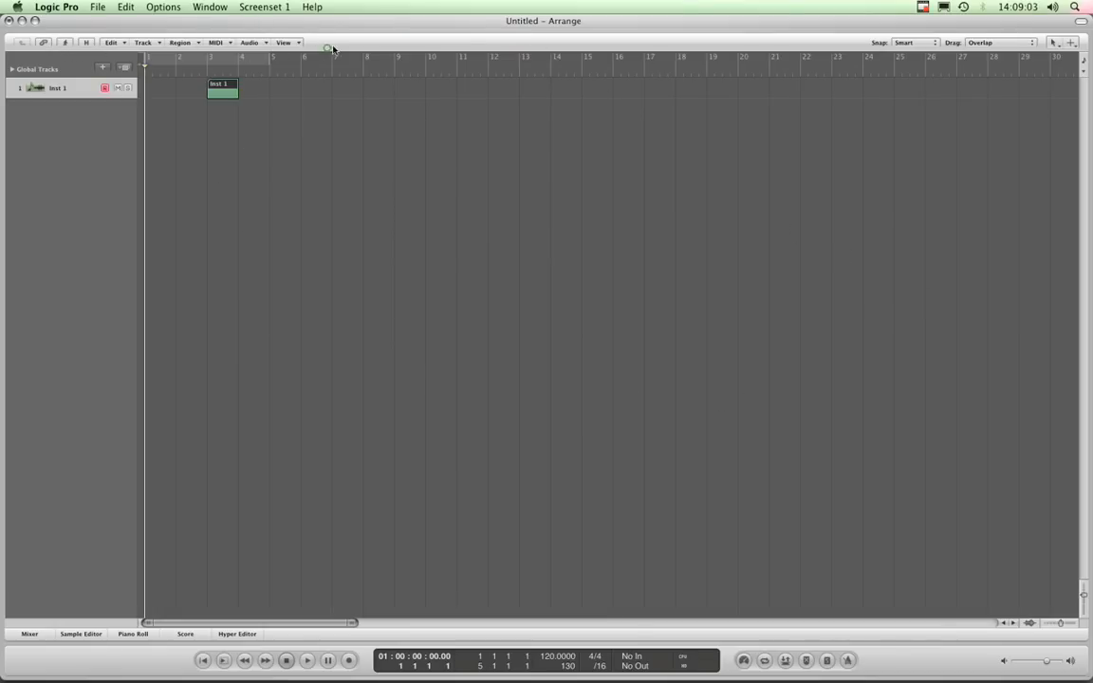
{"action": "mouse_move", "coordinate": [421, 291]}
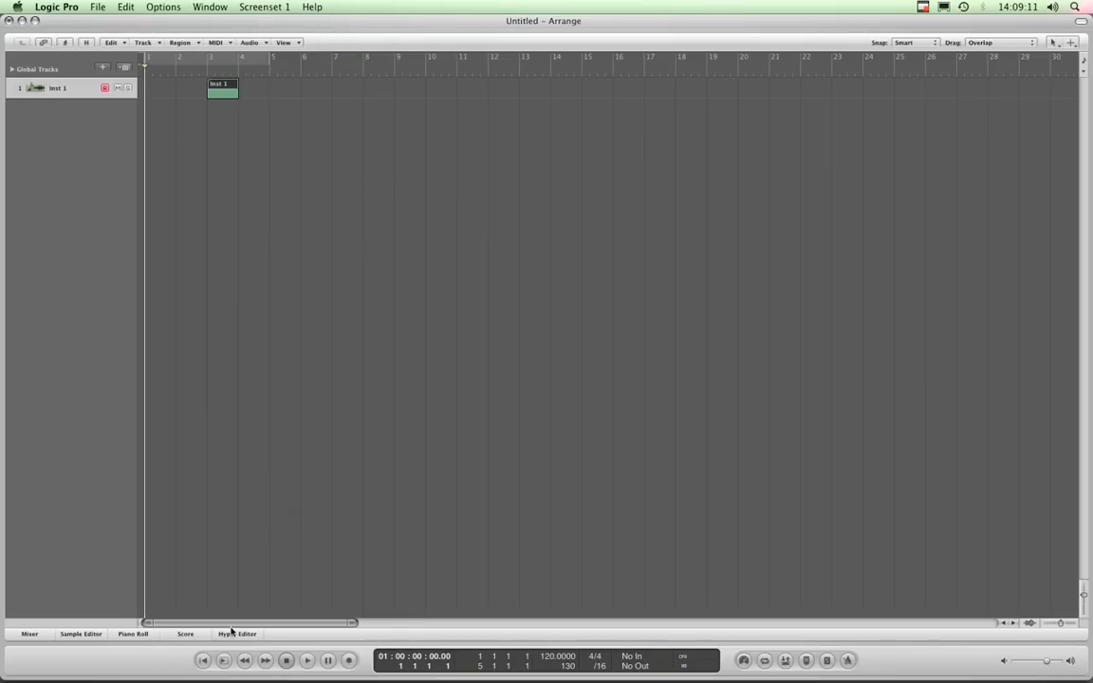
- Toggle the hyper editor and piano roll editor open and closed beneath the arrange area
{"action": "left_click", "coordinate": [235, 634]}
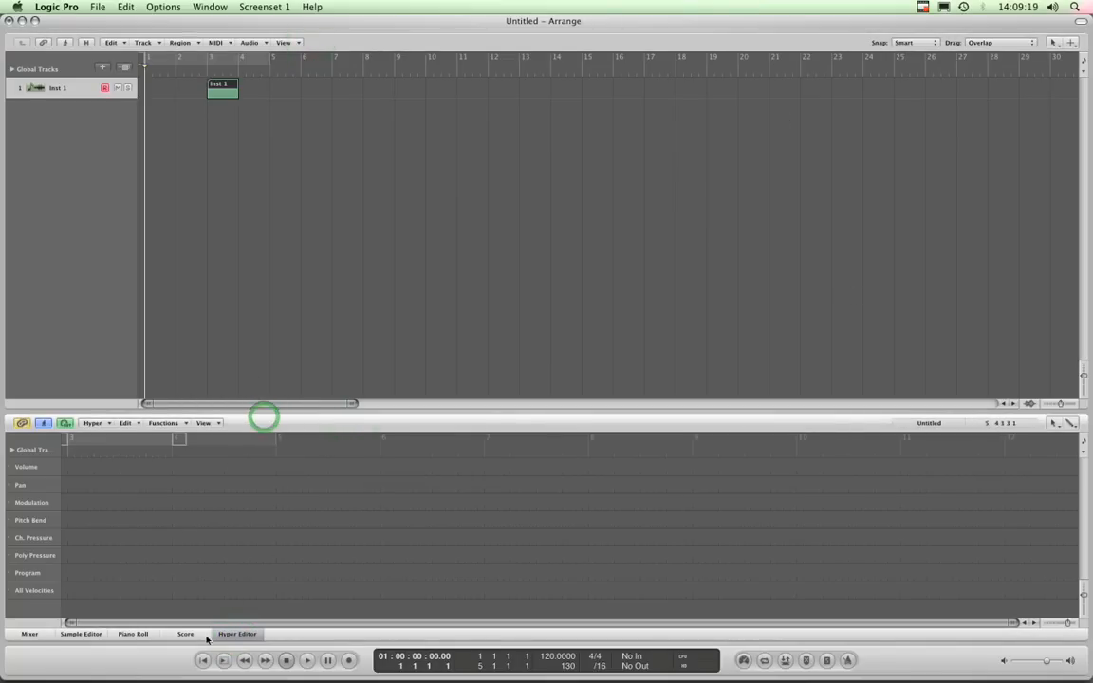
{"action": "left_click", "coordinate": [133, 634]}
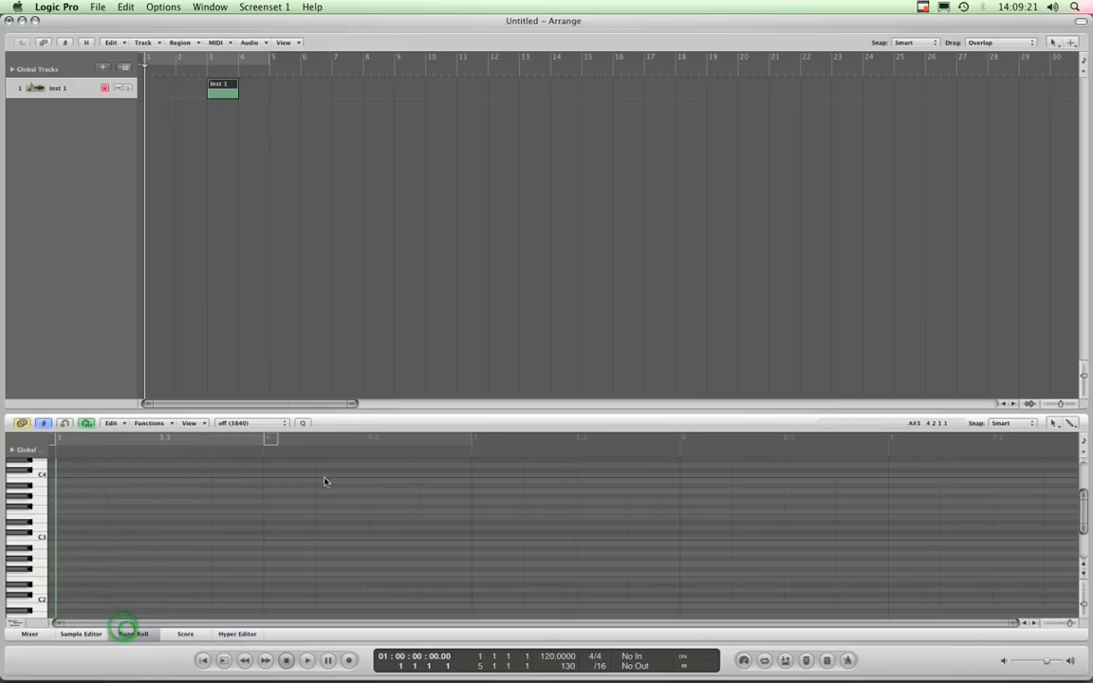
{"action": "left_click", "coordinate": [132, 634]}
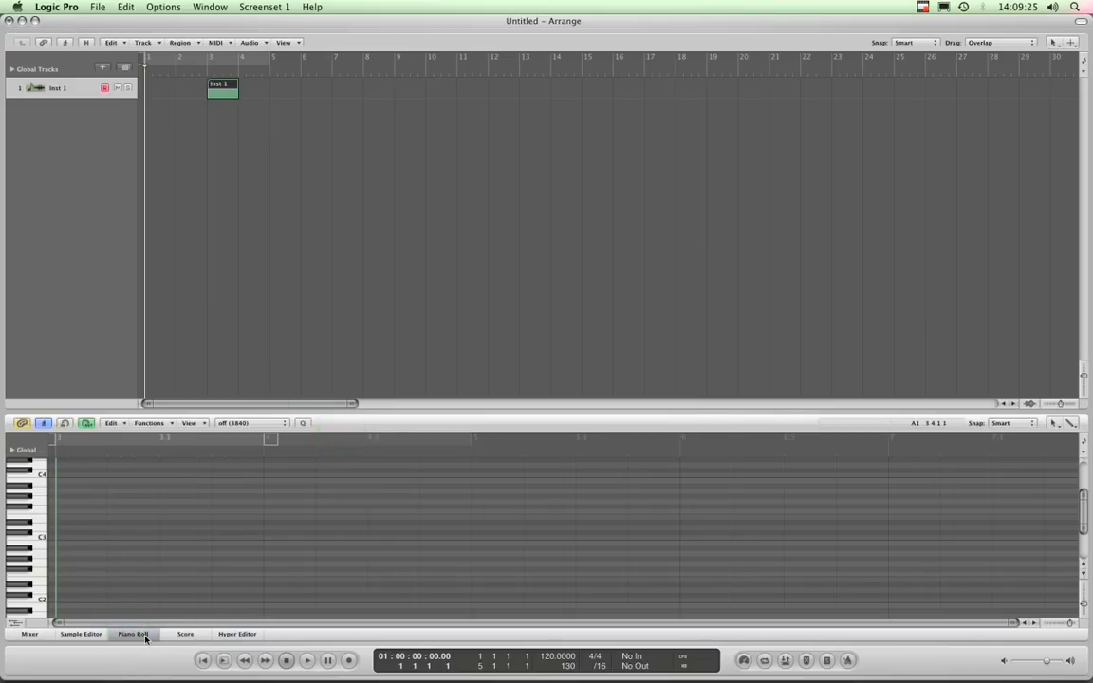
{"action": "left_click", "coordinate": [133, 634]}
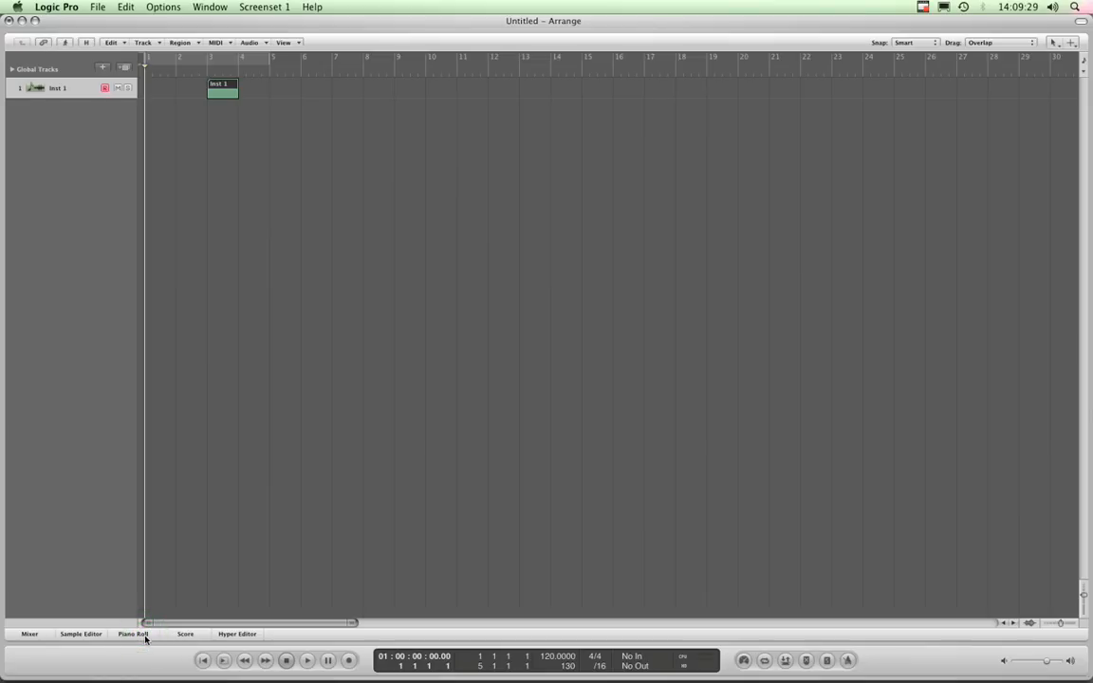
{"action": "left_click", "coordinate": [133, 634]}
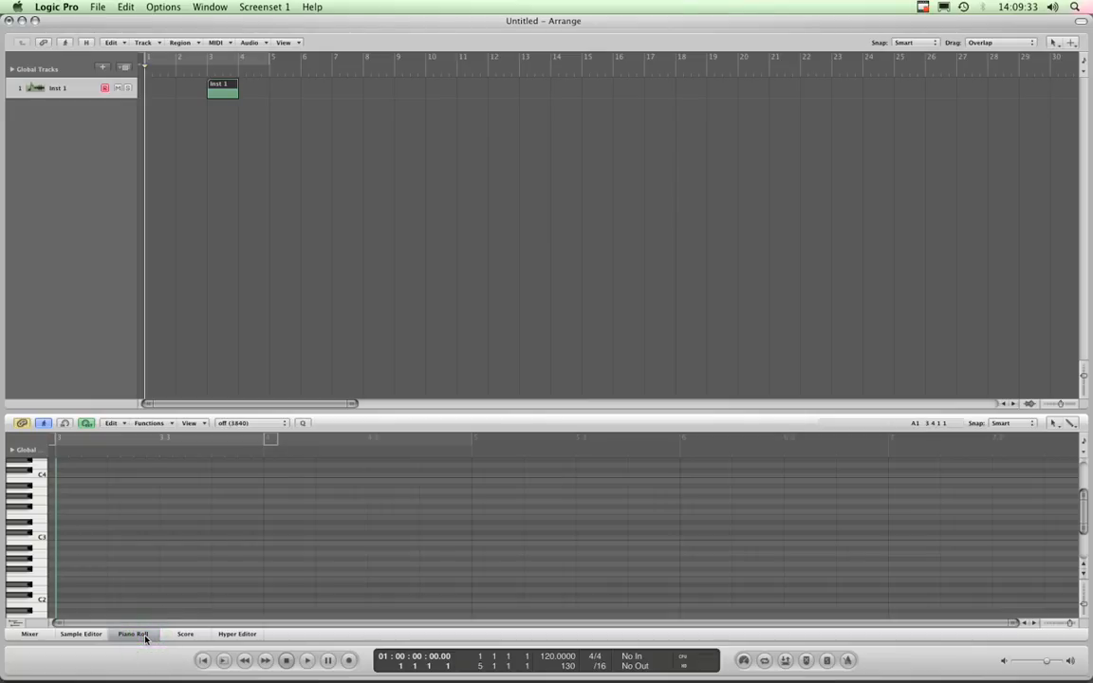
- Try the mixer and sample editor in the lower pane, ending on the piano roll editor
{"action": "left_click", "coordinate": [30, 634]}
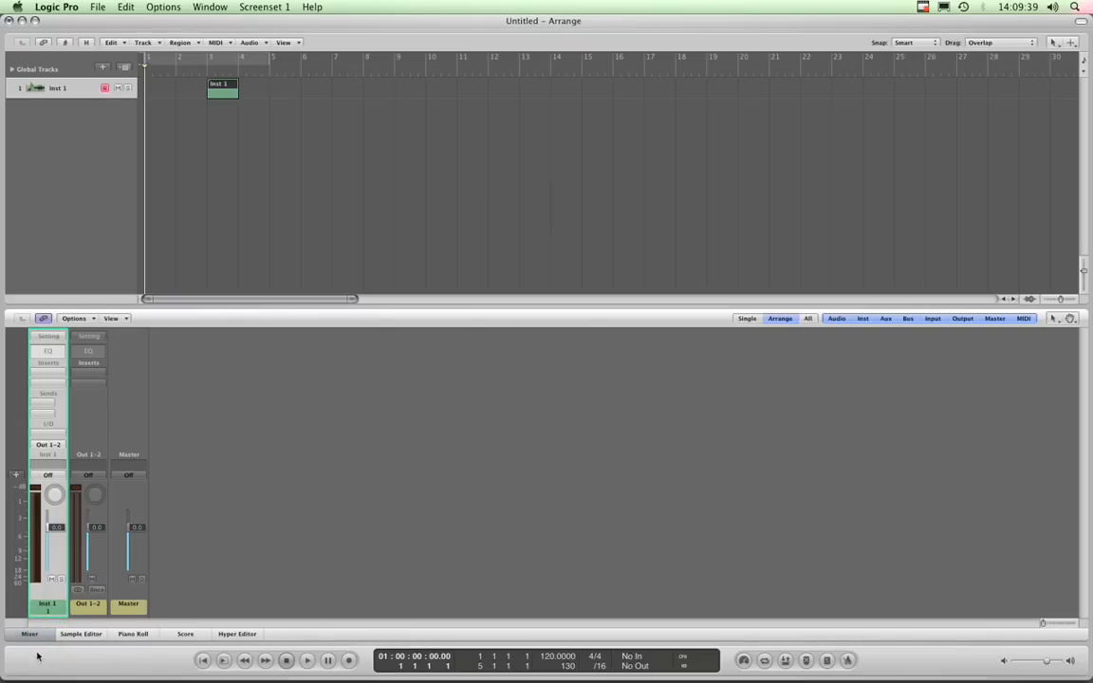
{"action": "left_click", "coordinate": [30, 634]}
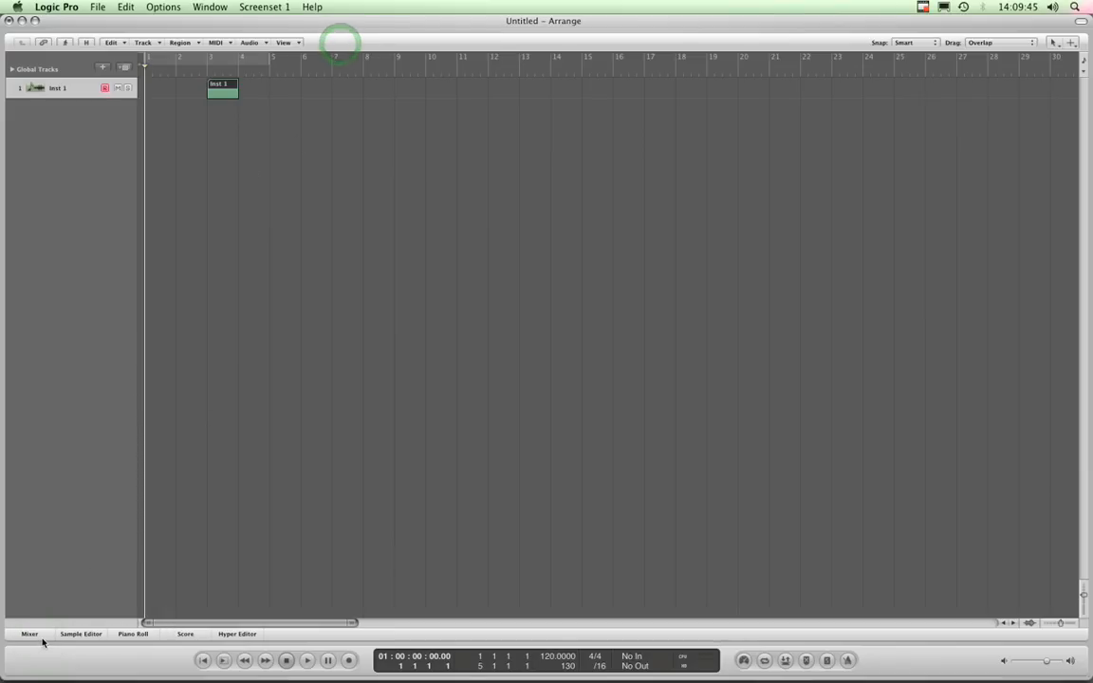
{"action": "left_click", "coordinate": [30, 634]}
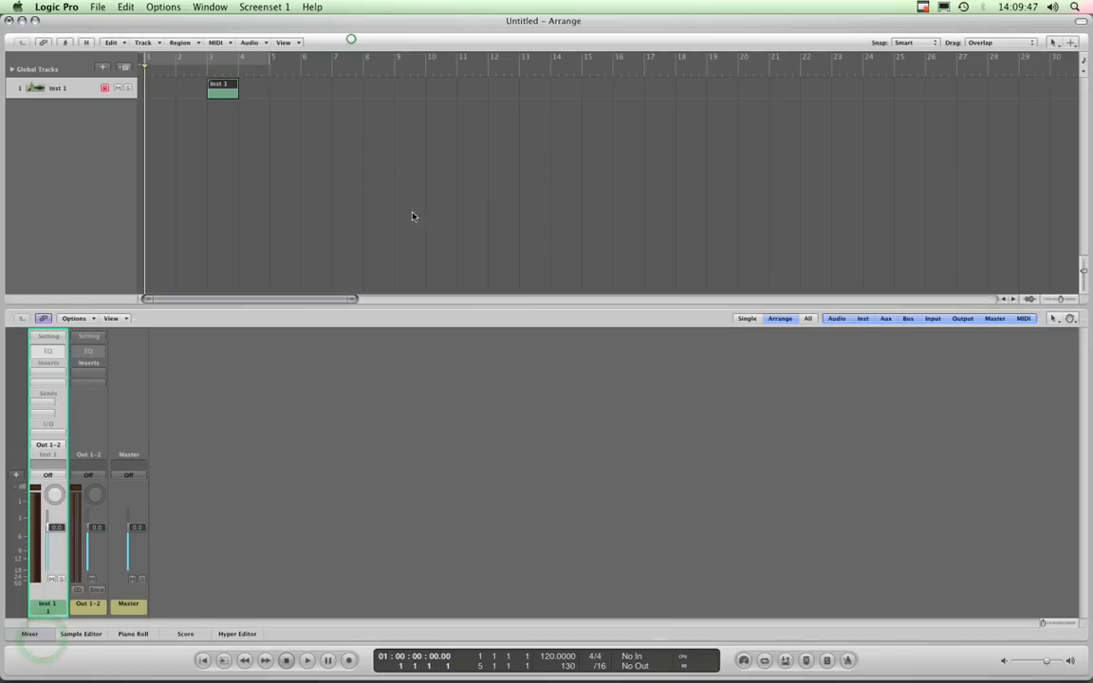
{"action": "left_click", "coordinate": [80, 633]}
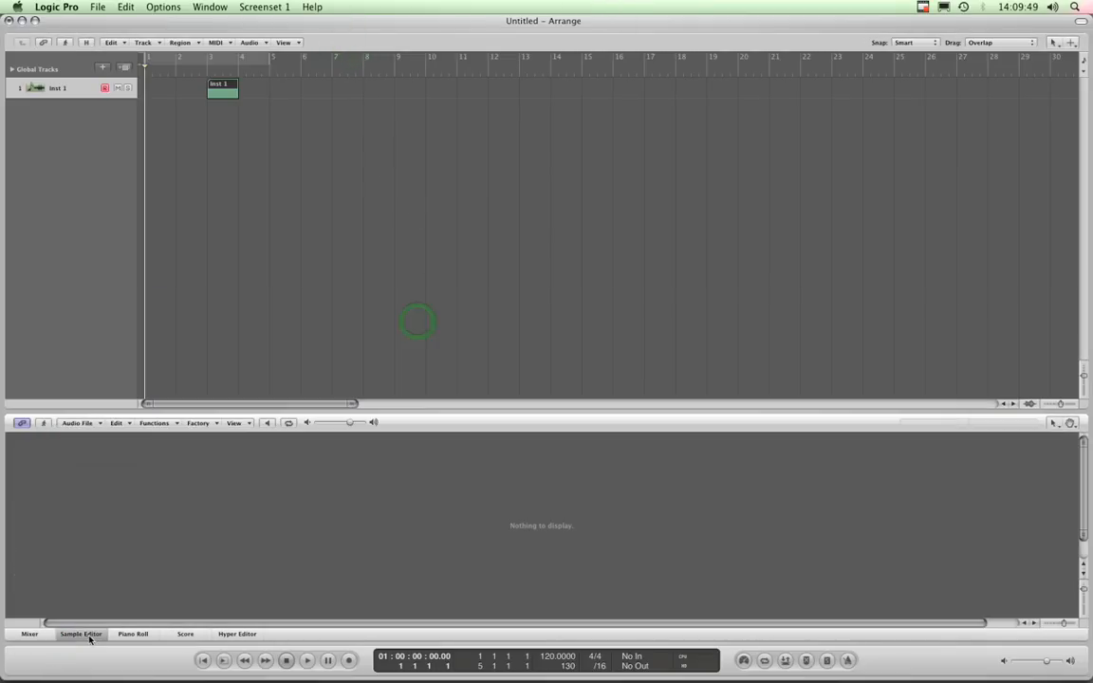
{"action": "left_click", "coordinate": [133, 634]}
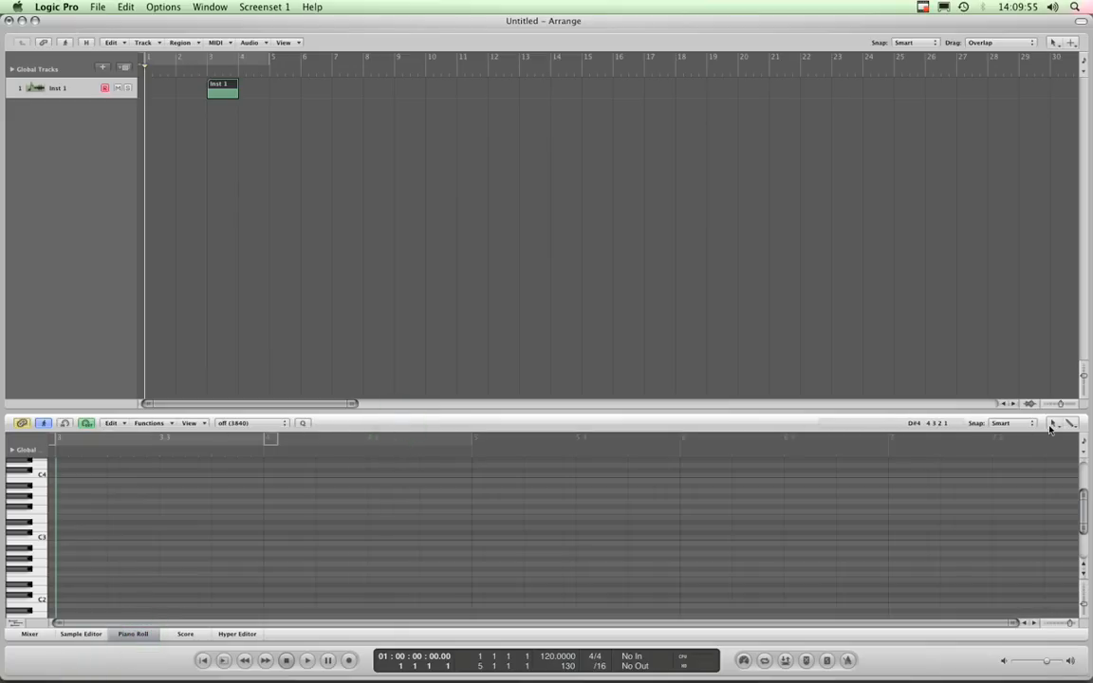
{"action": "mouse_move", "coordinate": [399, 478]}
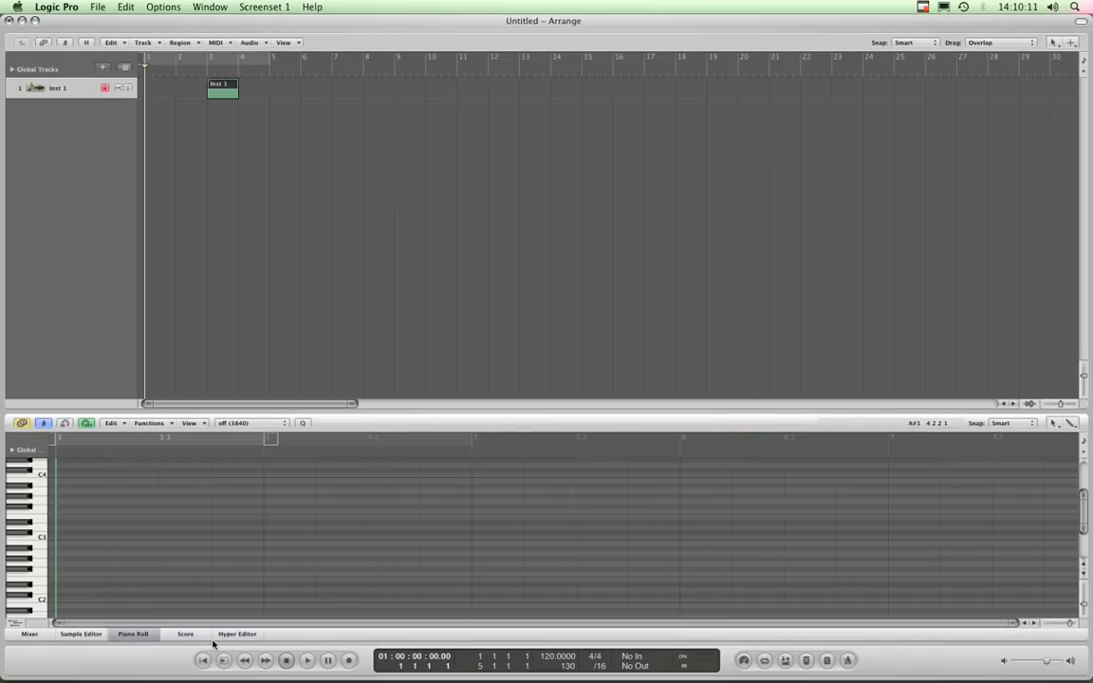
{"action": "left_click", "coordinate": [236, 634]}
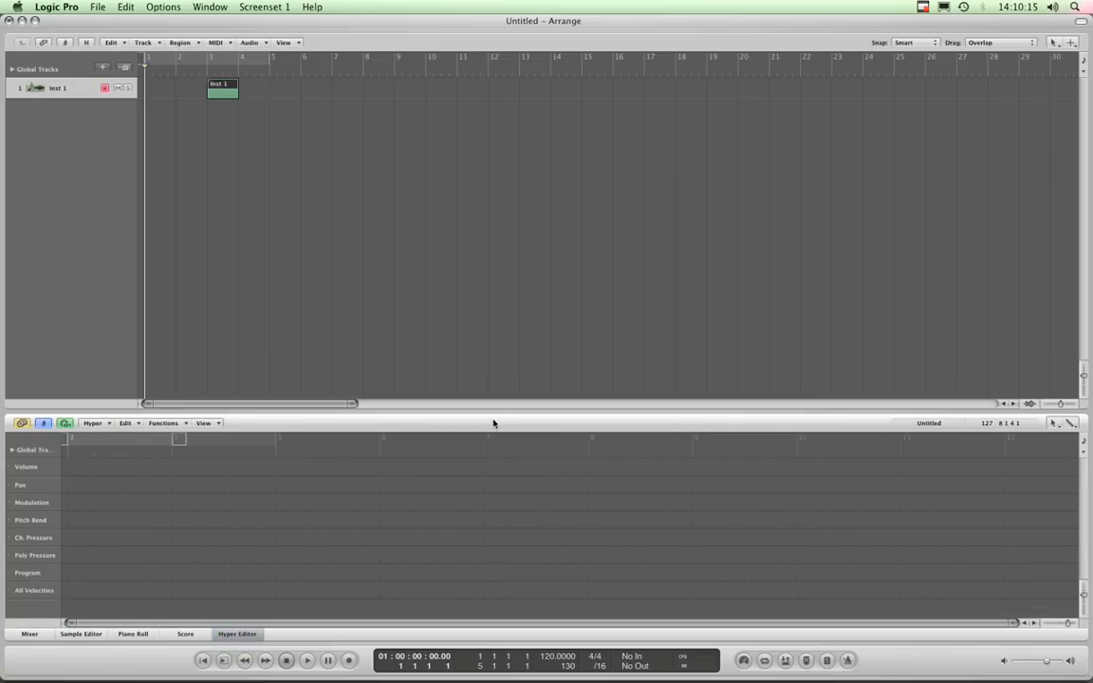
{"action": "left_click", "coordinate": [1054, 423]}
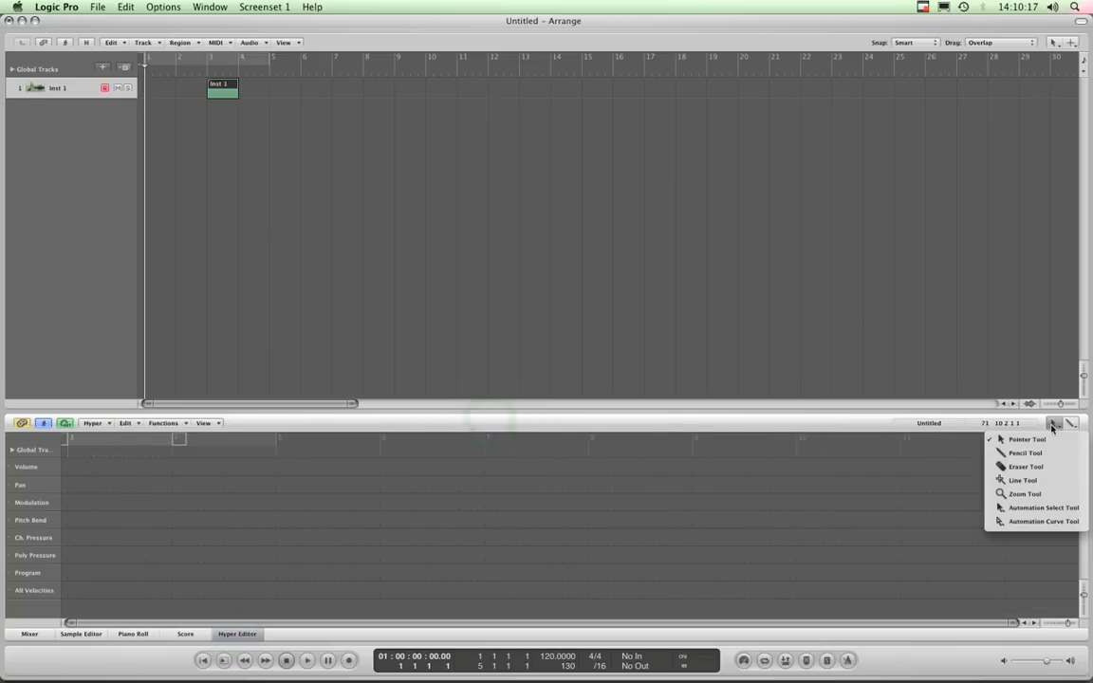
{"action": "left_click", "coordinate": [1053, 423]}
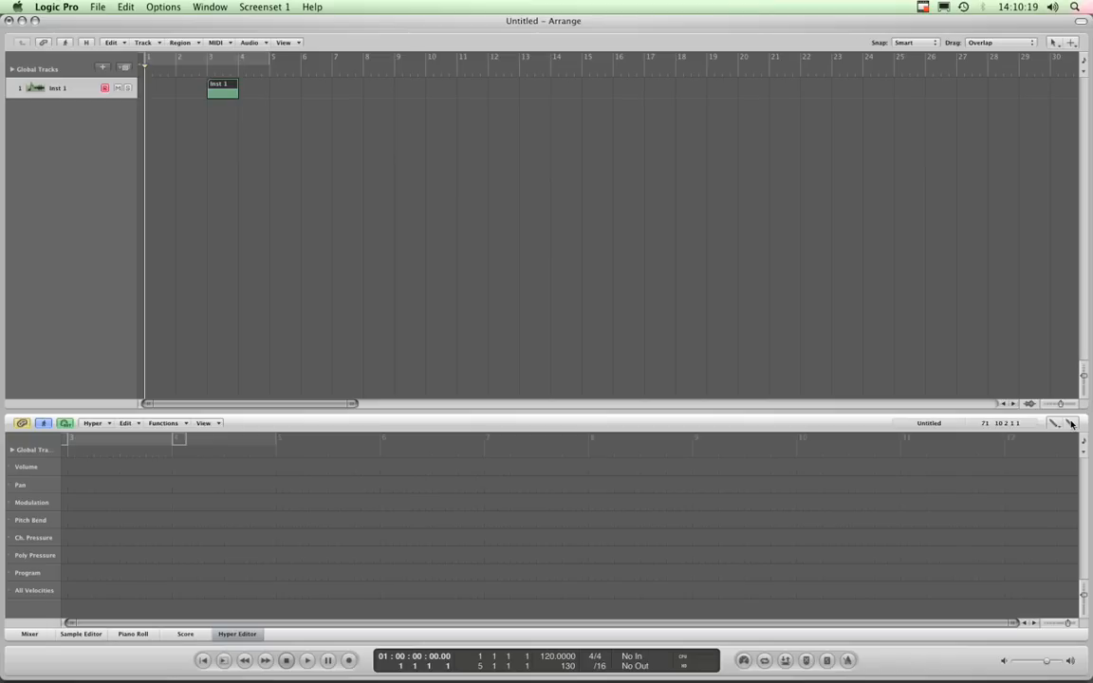
{"action": "left_click", "coordinate": [1066, 423]}
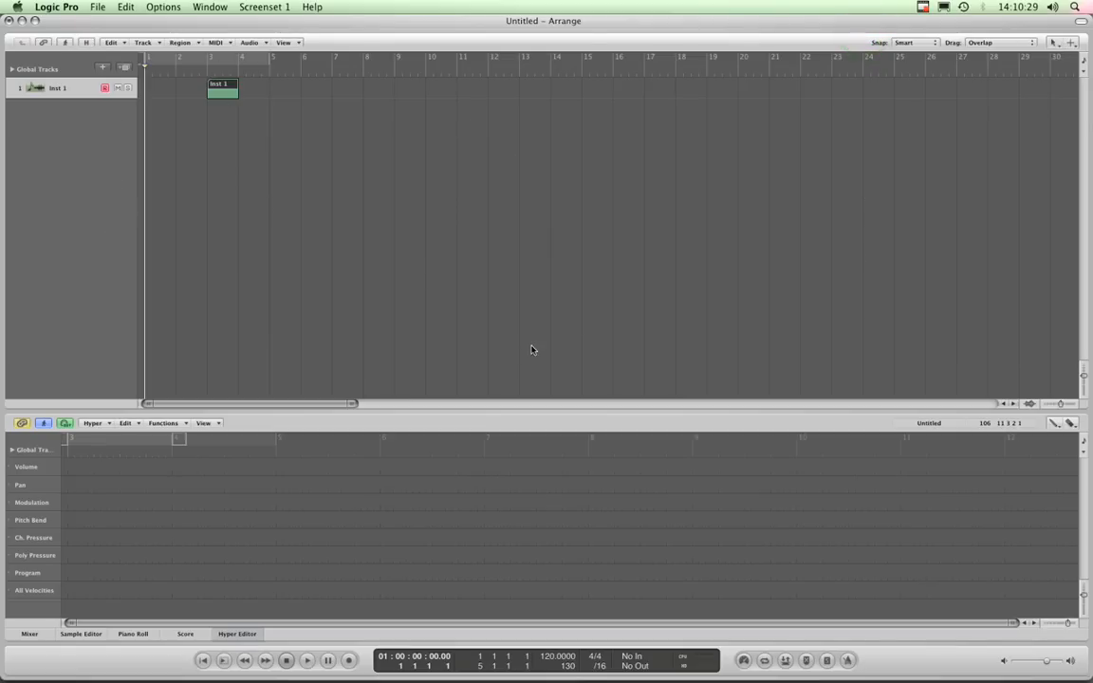
{"action": "left_click", "coordinate": [132, 633]}
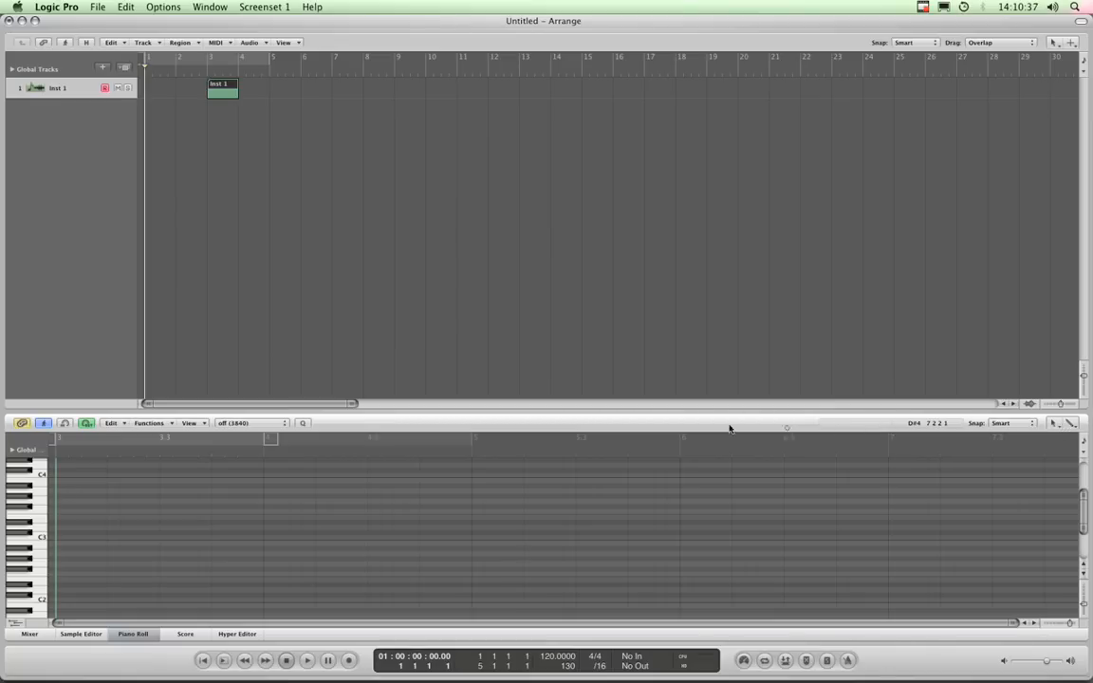
{"action": "mouse_move", "coordinate": [686, 439]}
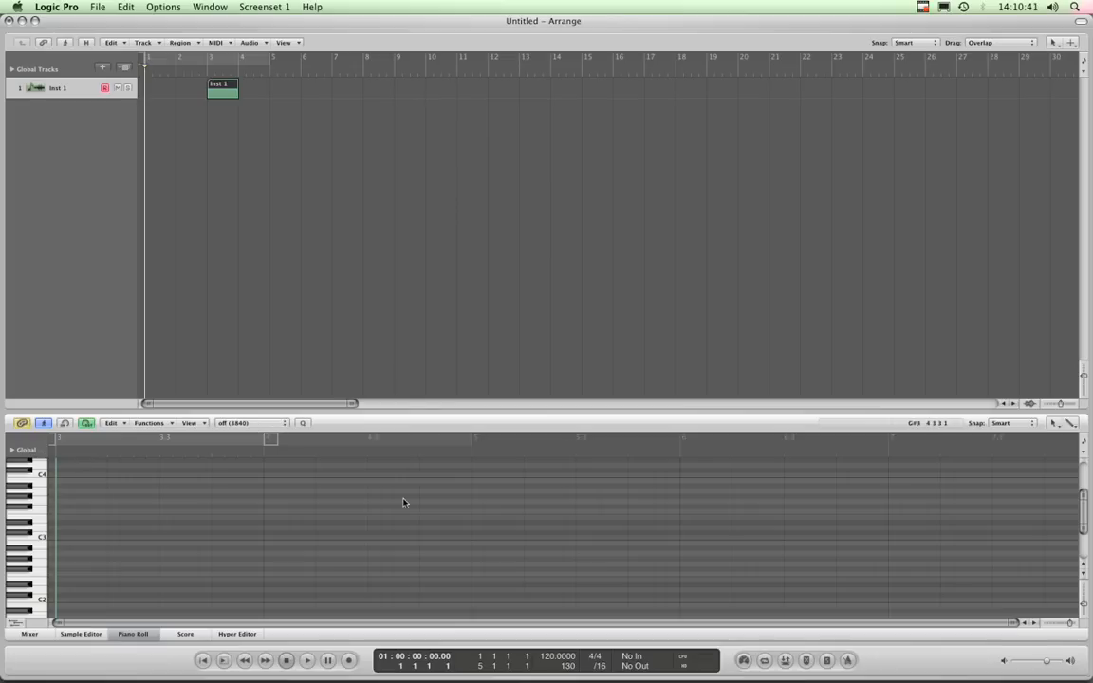
{"action": "left_click", "coordinate": [80, 634]}
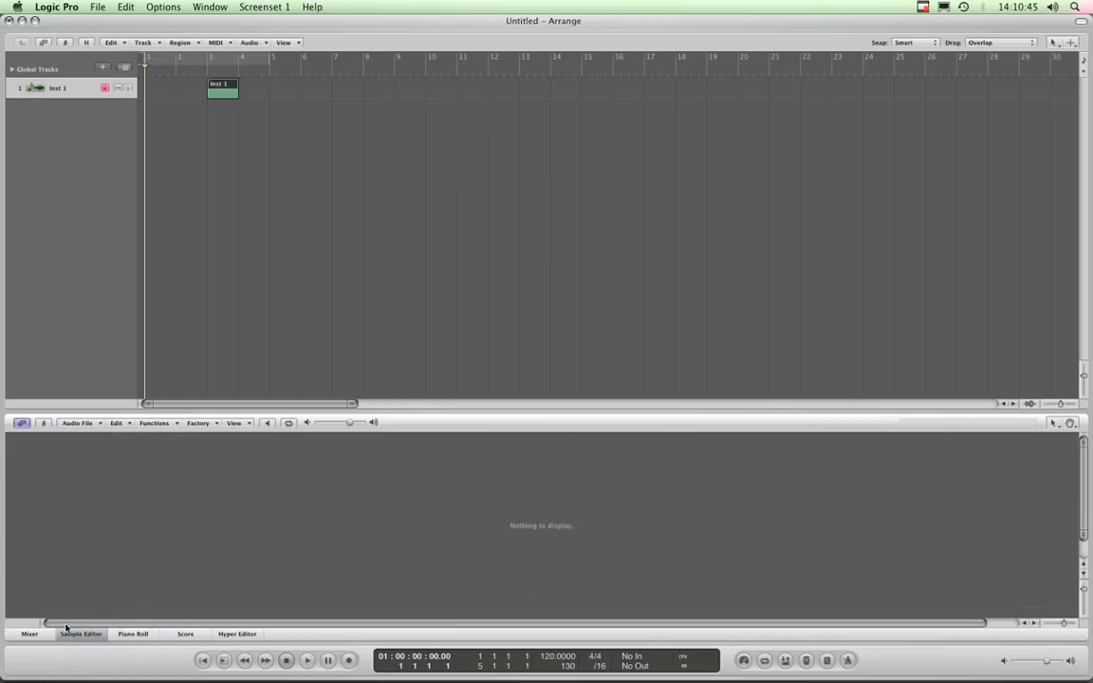
{"action": "left_click", "coordinate": [30, 634]}
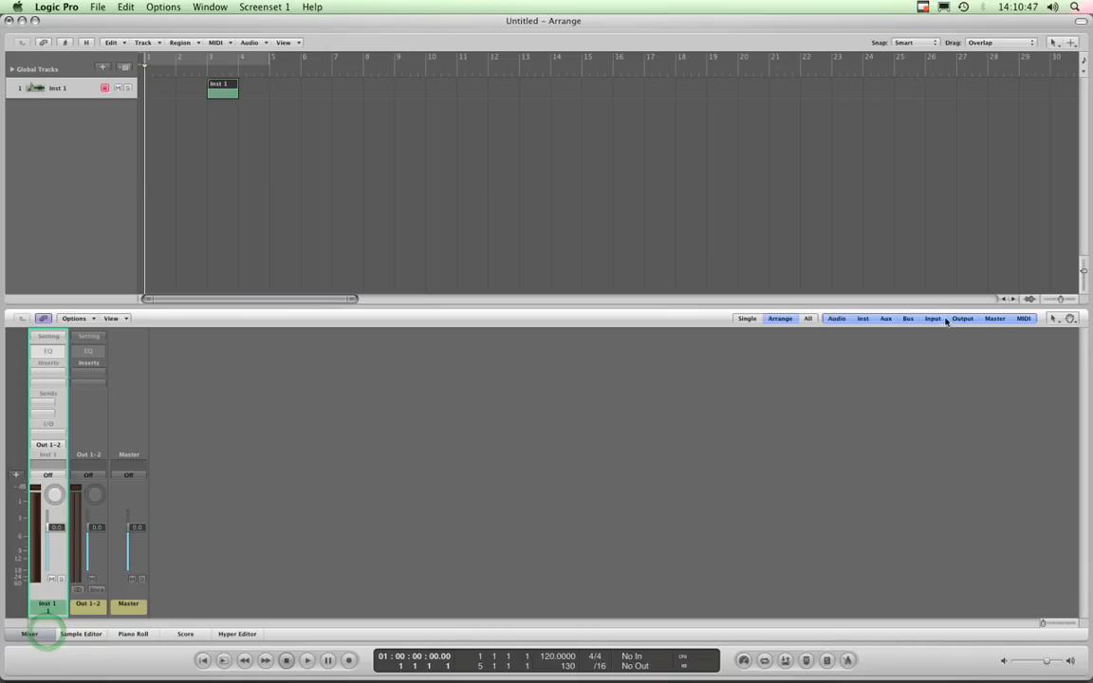
{"action": "left_click", "coordinate": [1055, 319]}
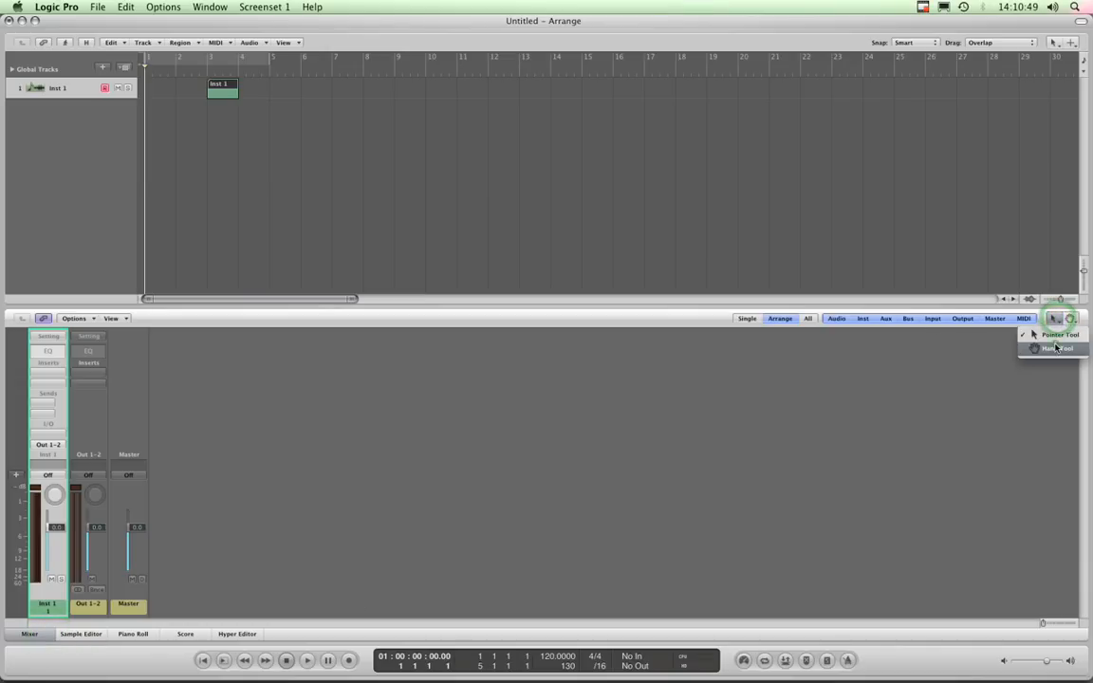
{"action": "left_click", "coordinate": [1059, 348]}
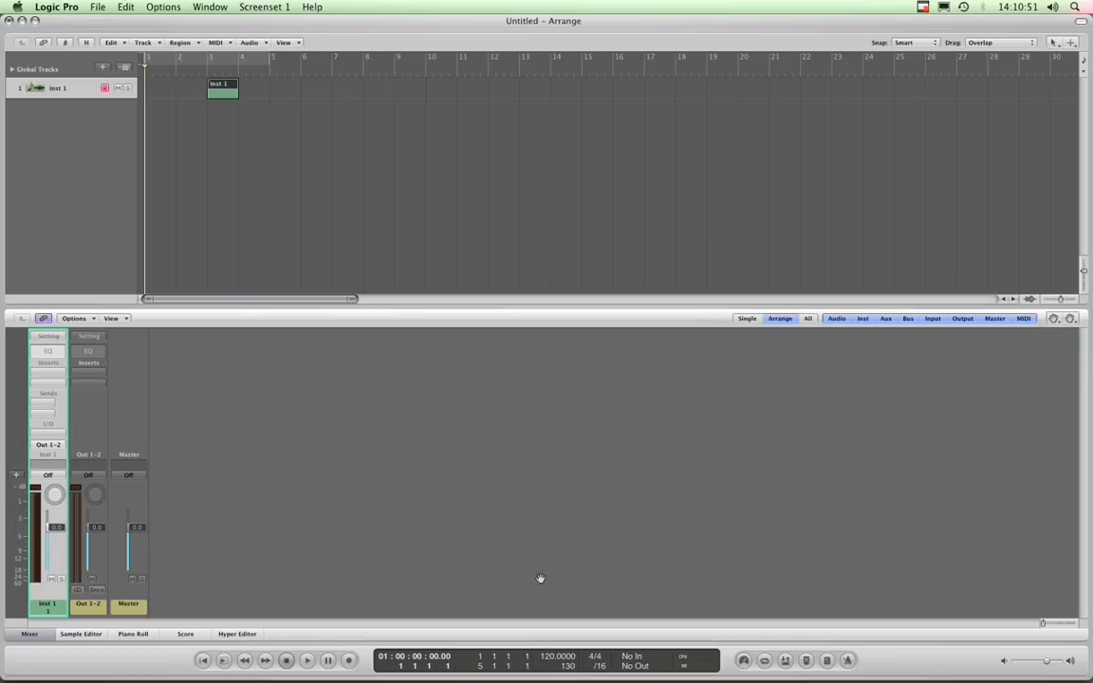
{"action": "mouse_move", "coordinate": [1004, 313]}
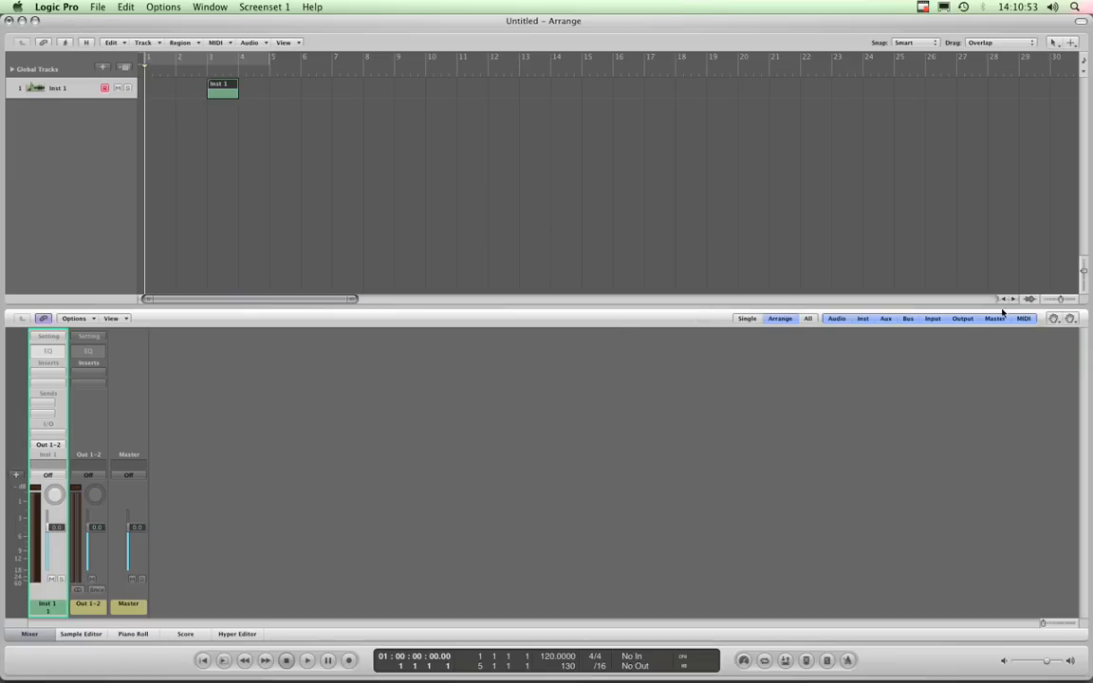
{"action": "left_click", "coordinate": [186, 634]}
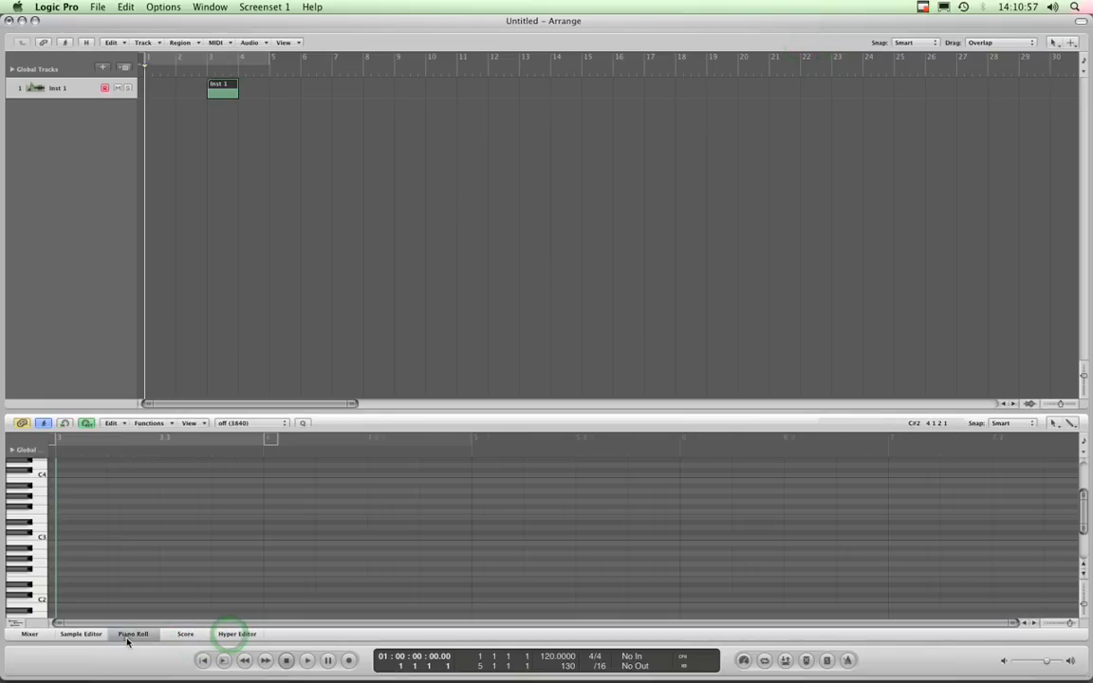
- Close and reopen the piano roll, then close the mixer so only the arrange area remains
{"action": "left_click", "coordinate": [132, 634]}
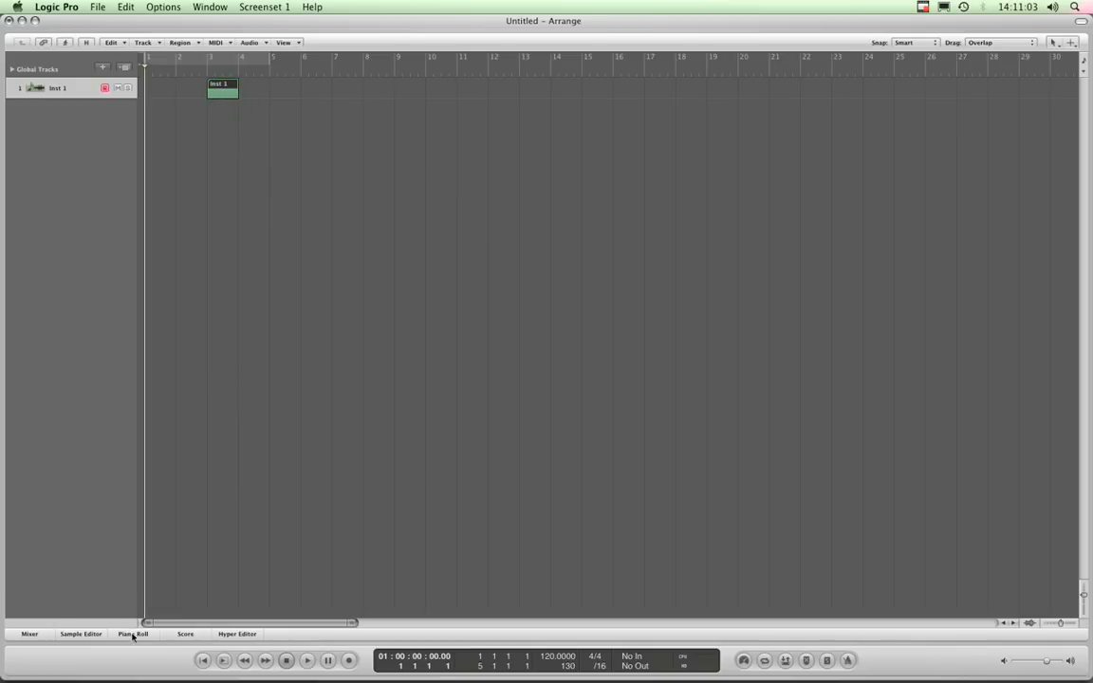
{"action": "left_click", "coordinate": [133, 633]}
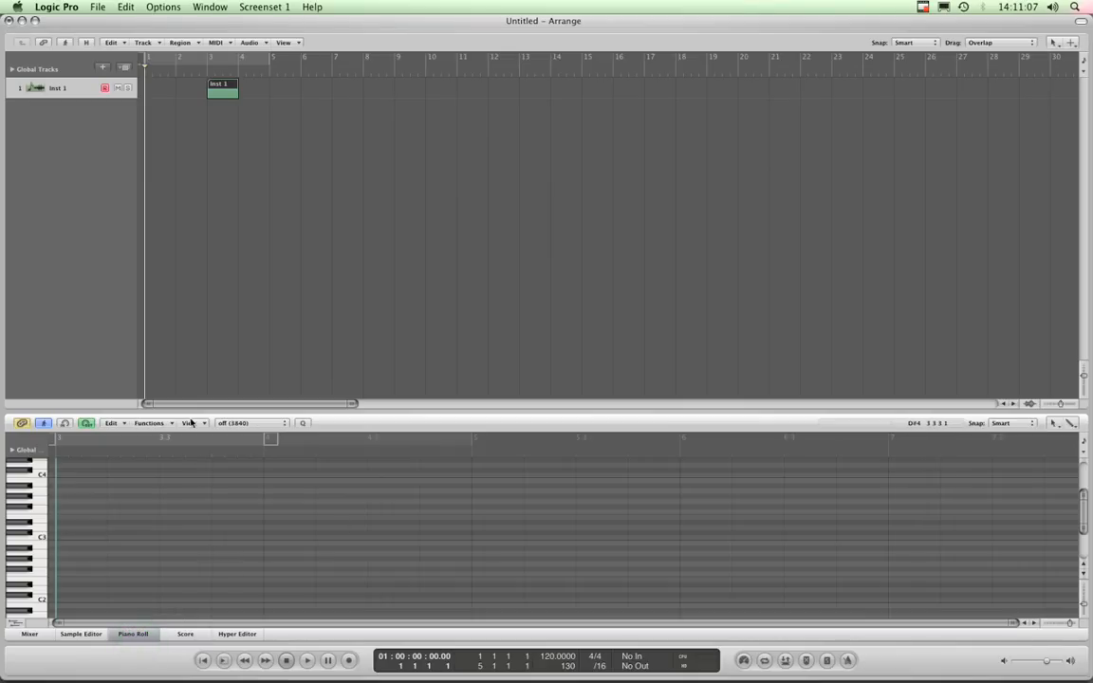
{"action": "mouse_move", "coordinate": [425, 421]}
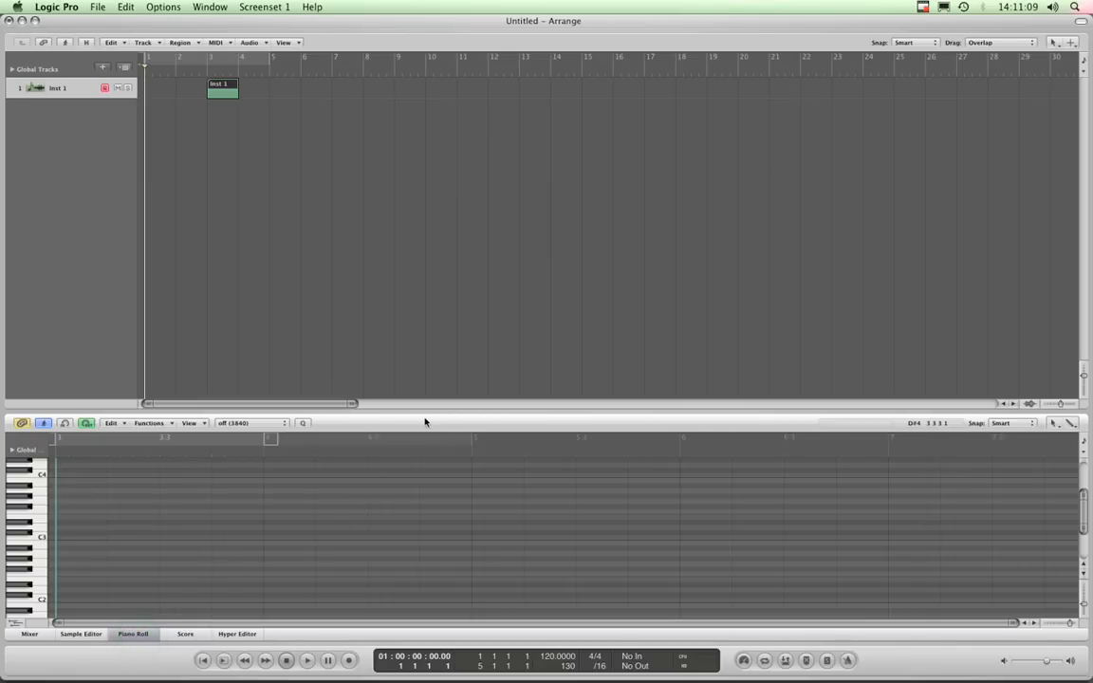
{"action": "mouse_move", "coordinate": [194, 546]}
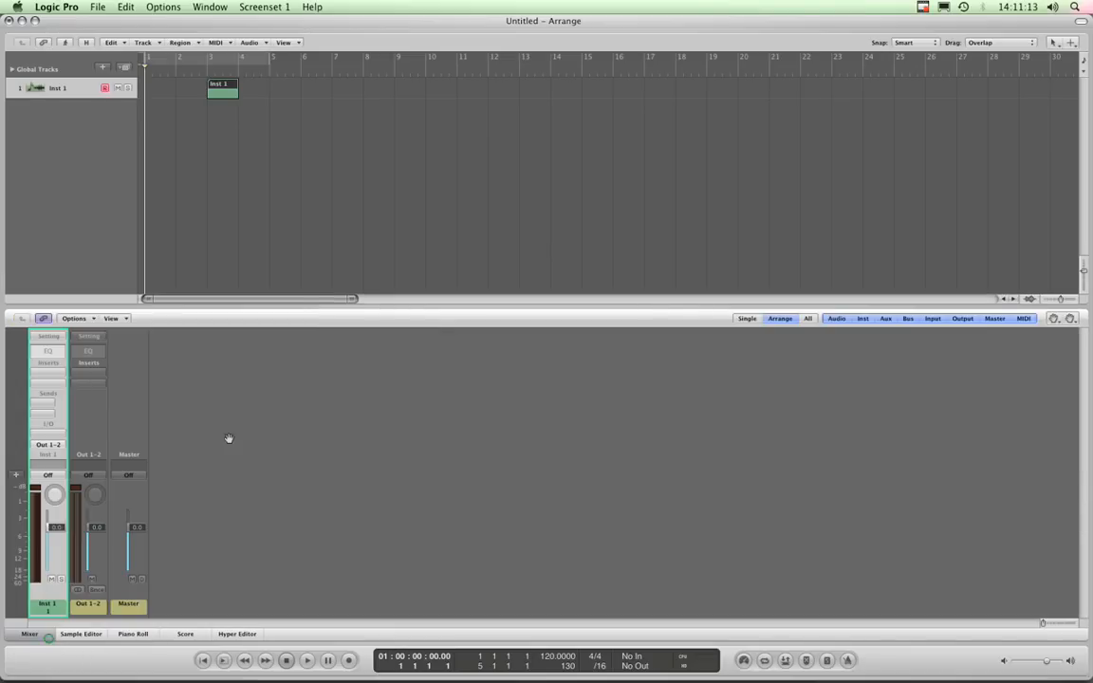
{"action": "mouse_move", "coordinate": [444, 478]}
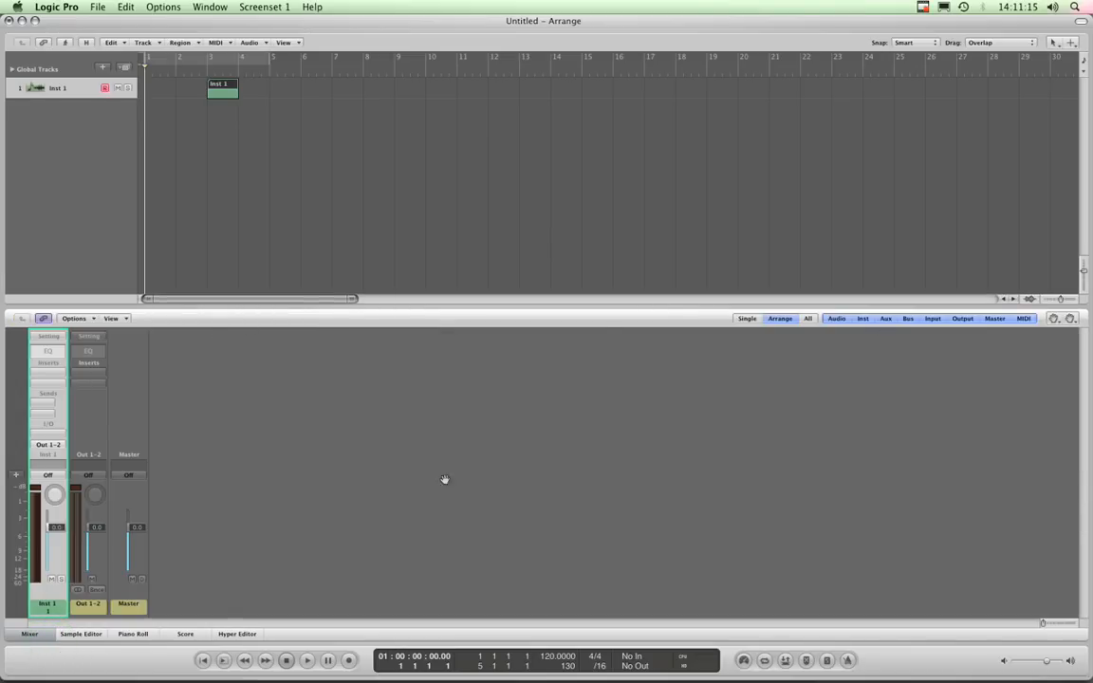
{"action": "left_click", "coordinate": [30, 633]}
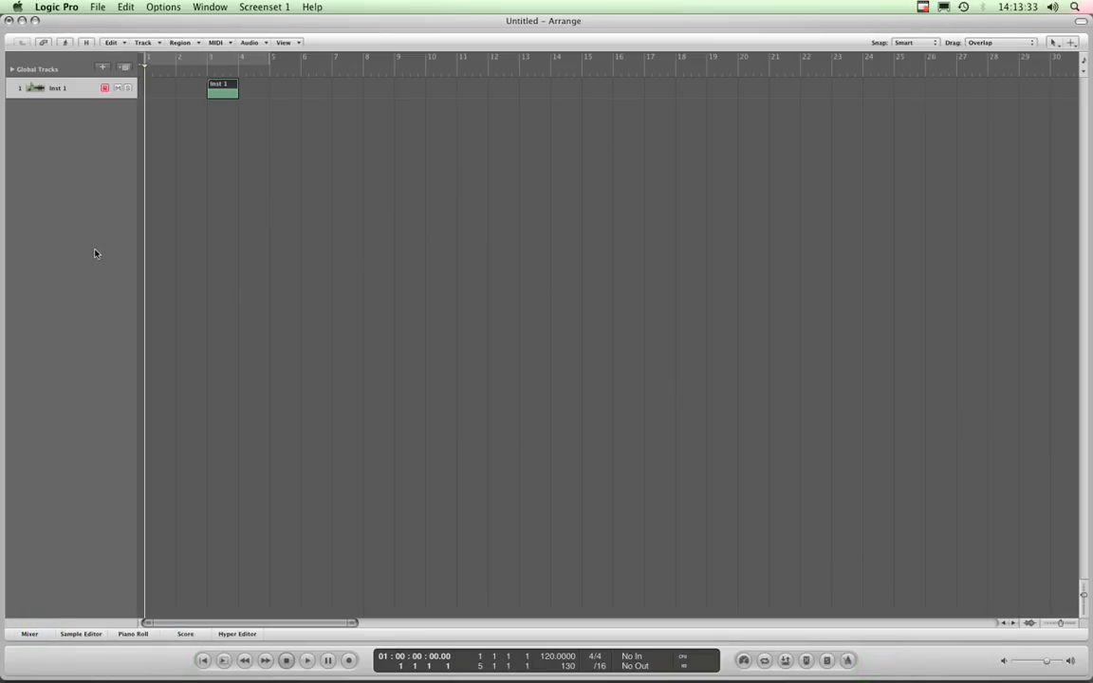
{"action": "mouse_move", "coordinate": [463, 159]}
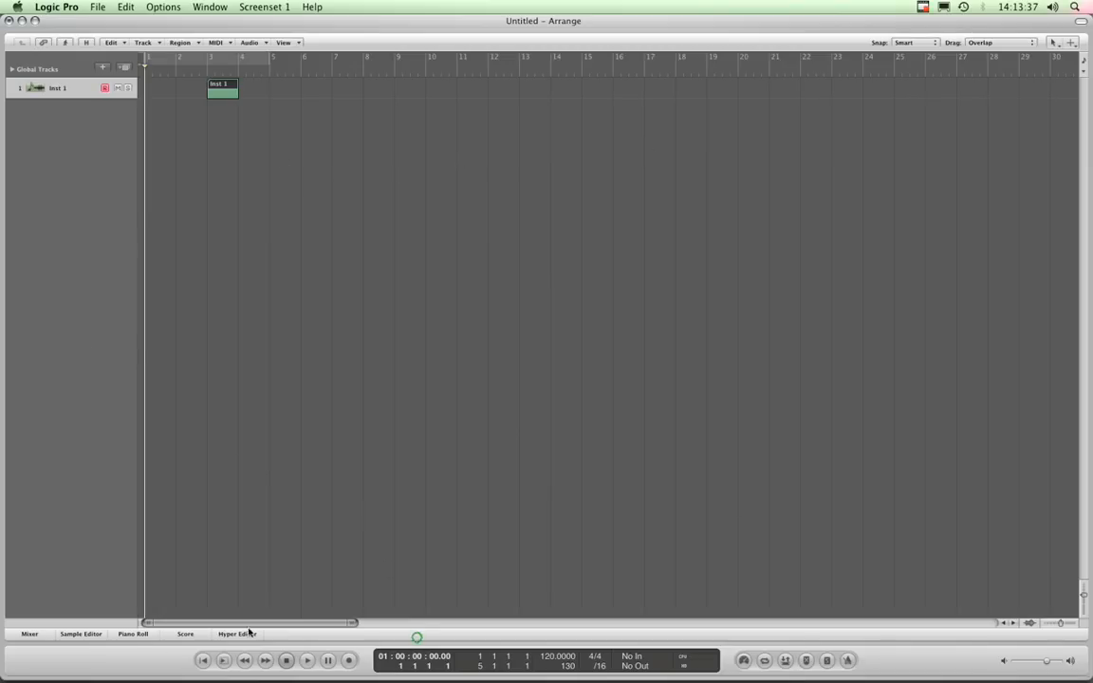
{"action": "left_click", "coordinate": [132, 634]}
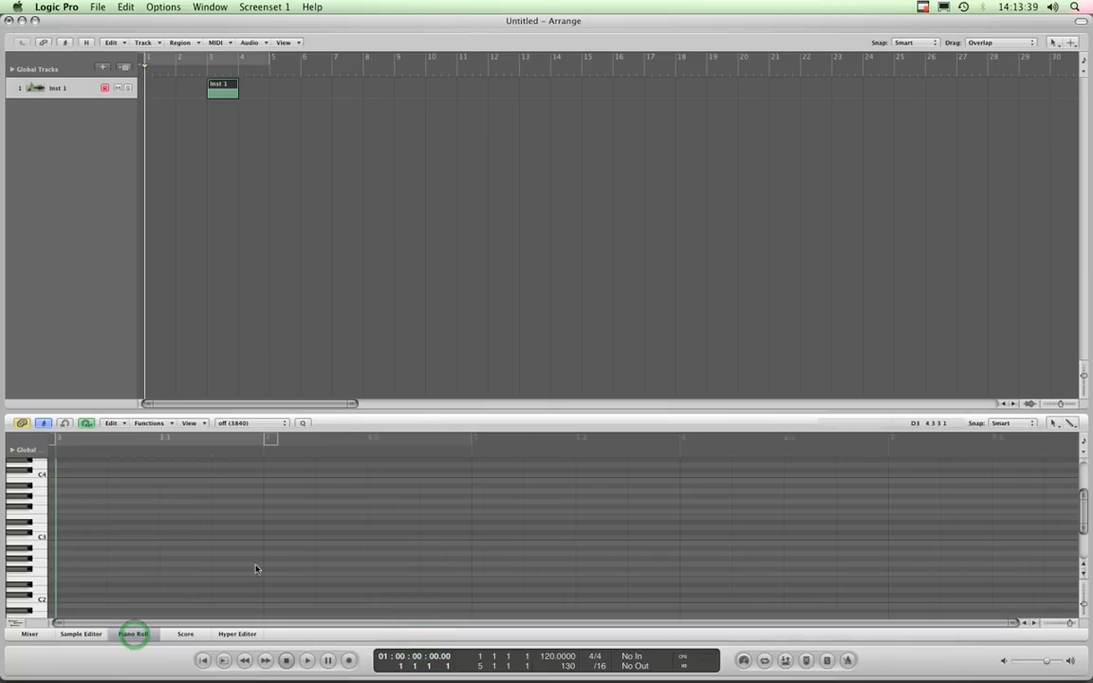
{"action": "left_click", "coordinate": [133, 634]}
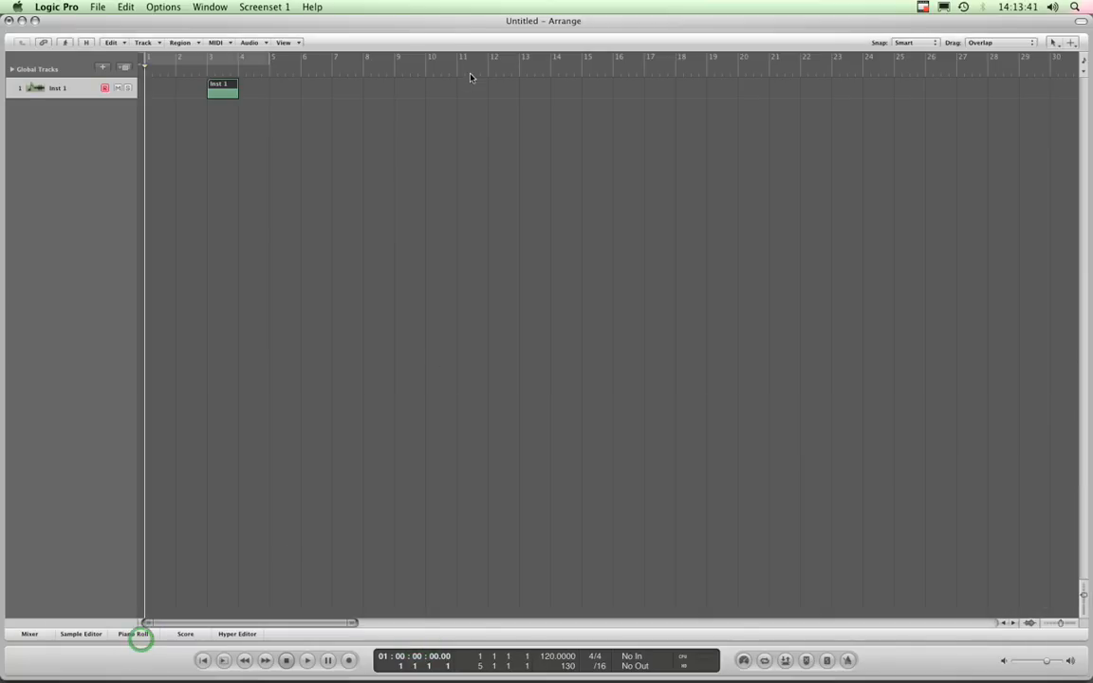